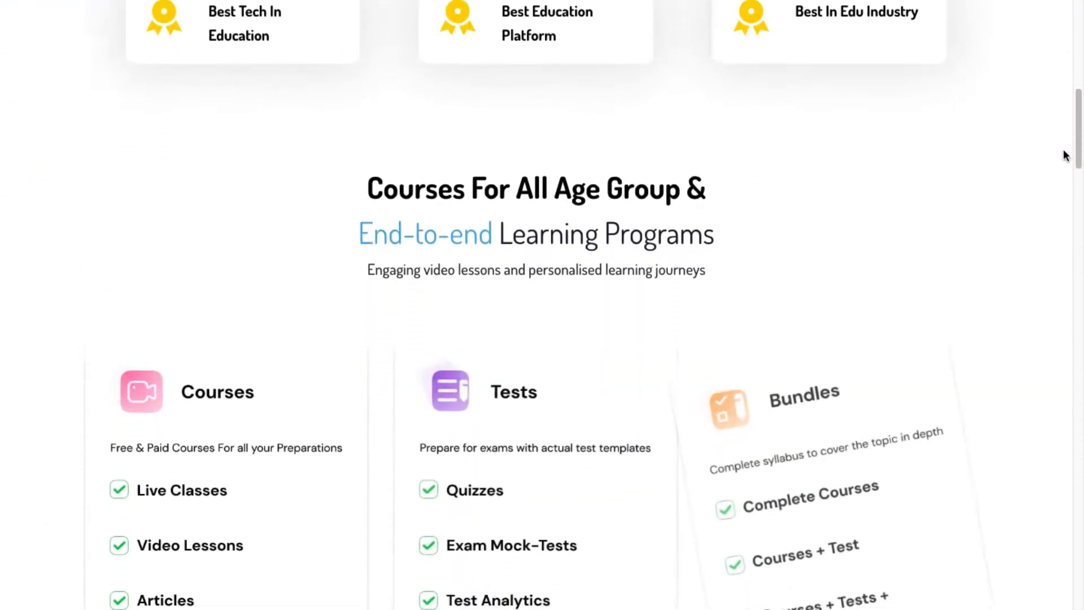
Scroll through the marketing site before heading to the admin dashboard
scroll("down", 3)
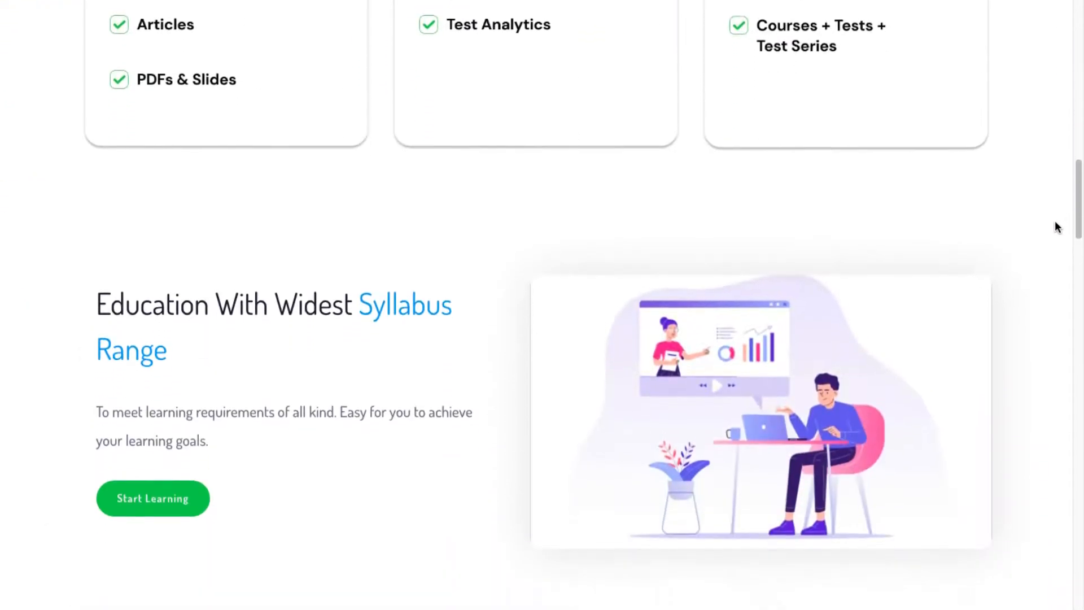
scroll("up", 3)
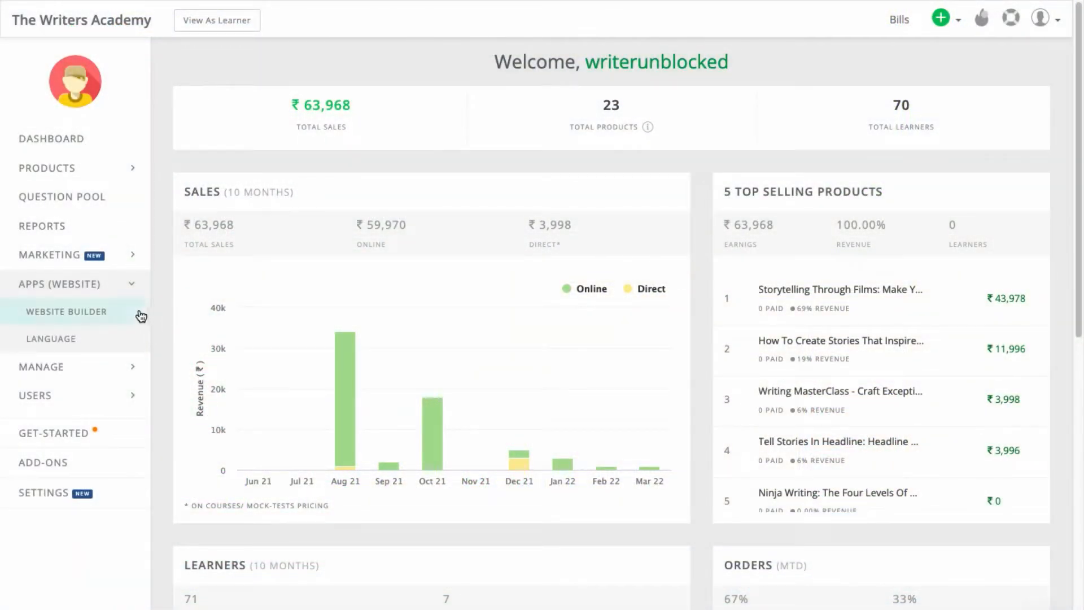
Start adding content to the empty page from the ready-made Layouts library
left_click(67, 312)
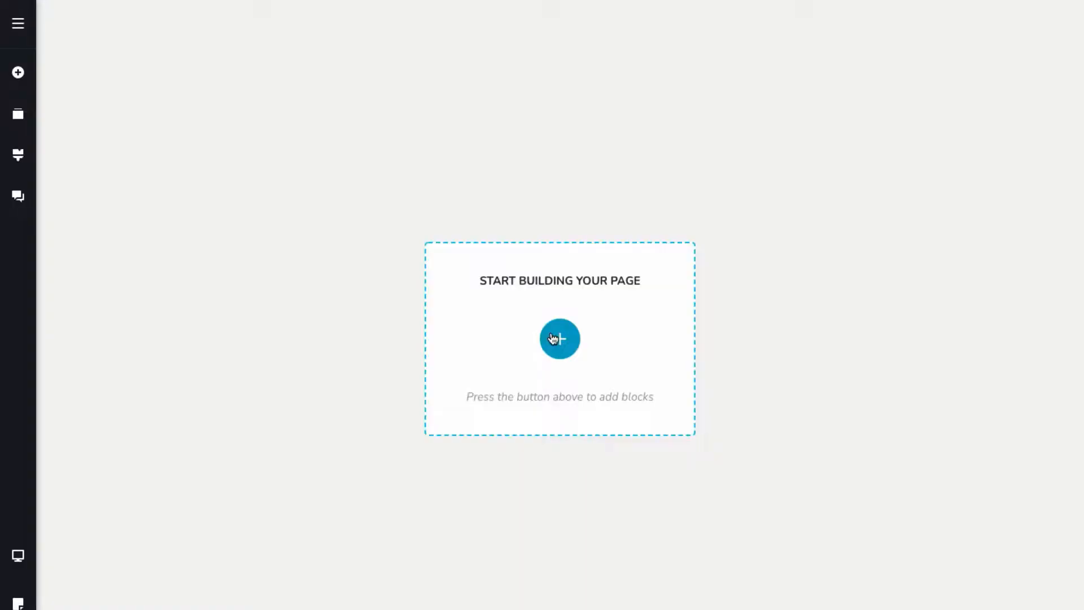
left_click(559, 339)
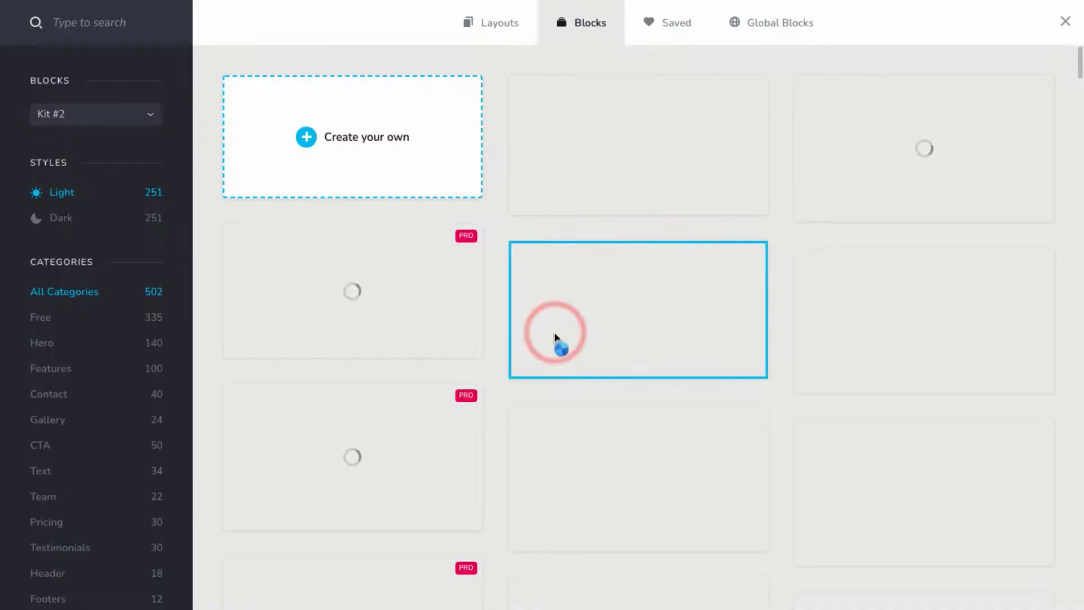
left_click(498, 22)
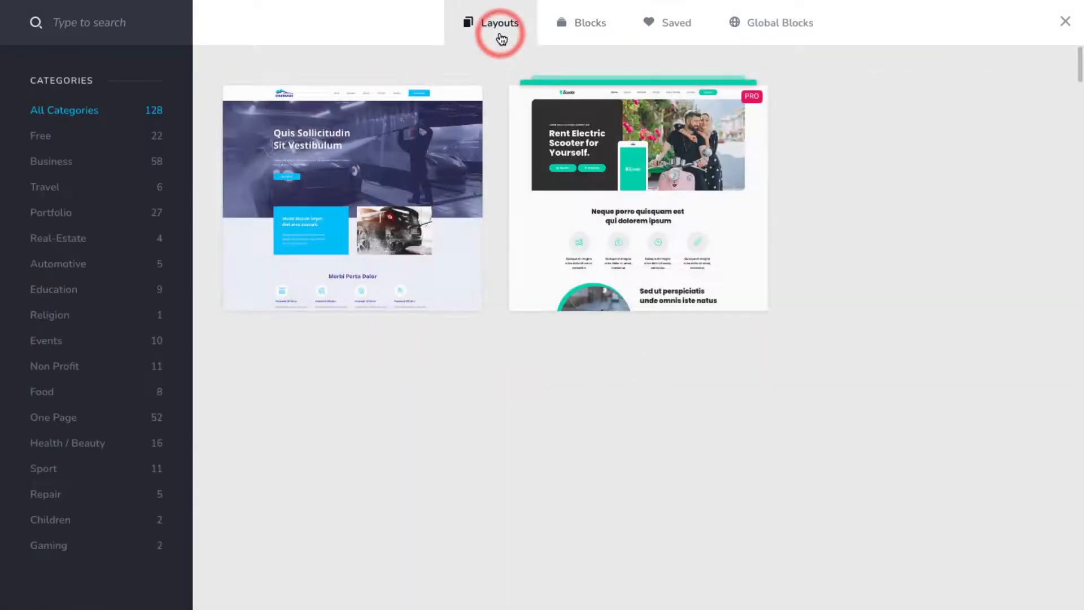
Scroll the layout library down to the App Side homepage layout and preview it
scroll("down", 3)
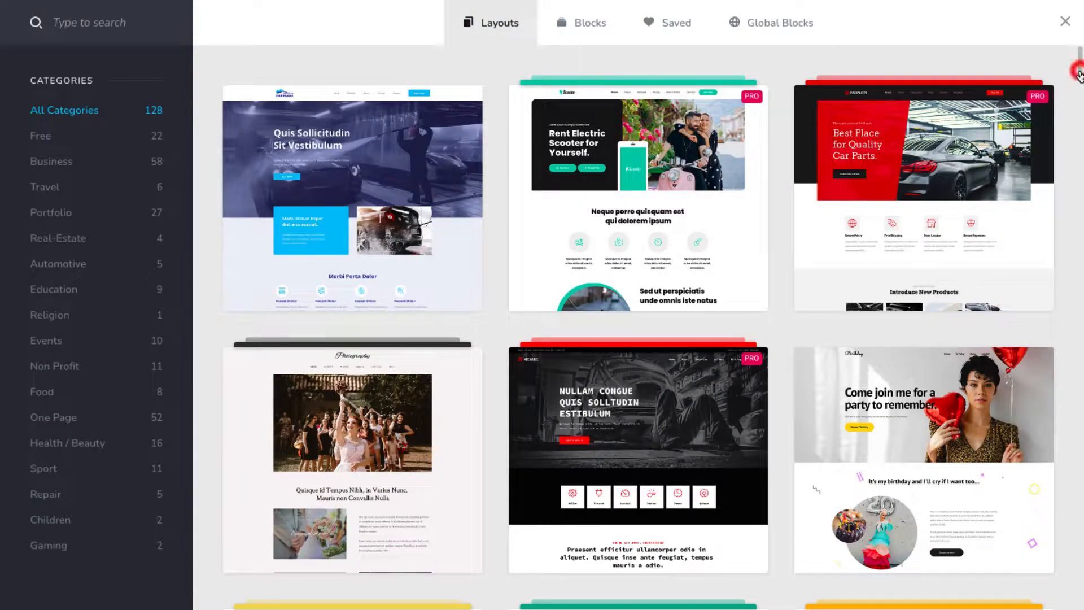
scroll("down", 3)
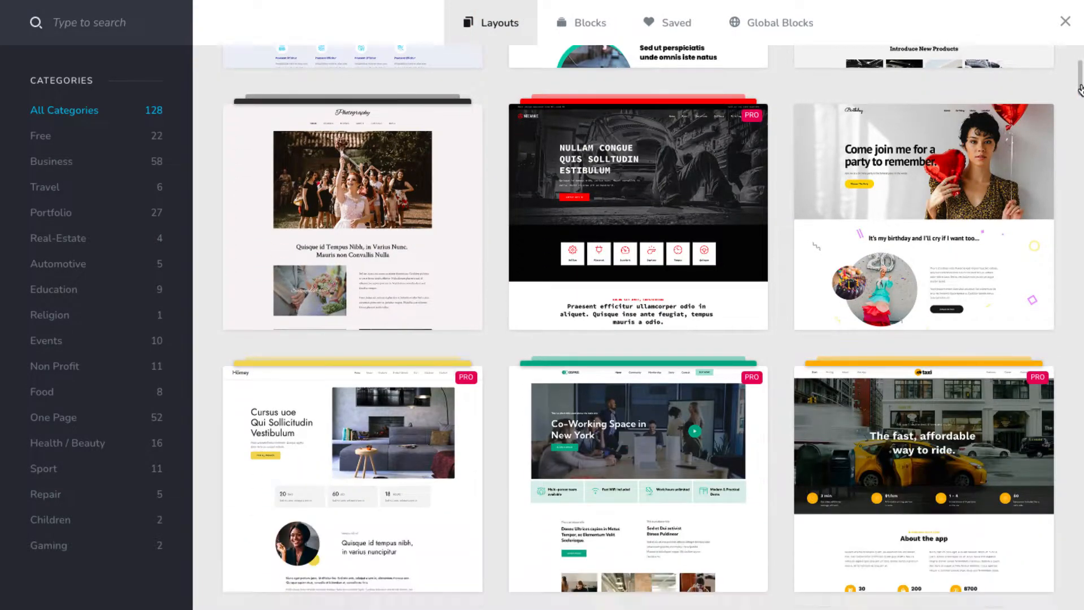
scroll("down", 3)
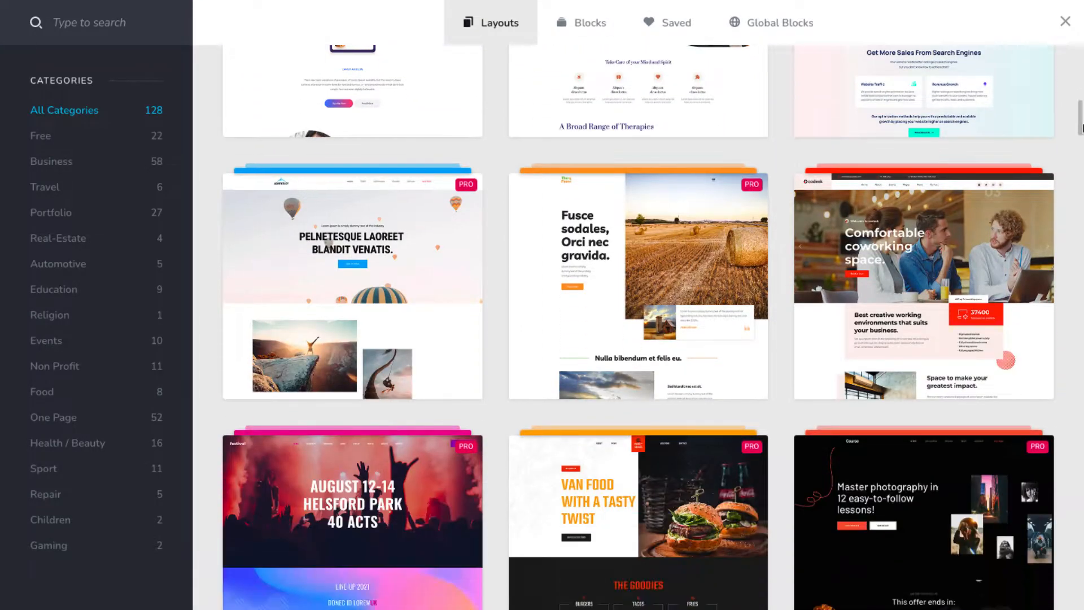
scroll("down", 3)
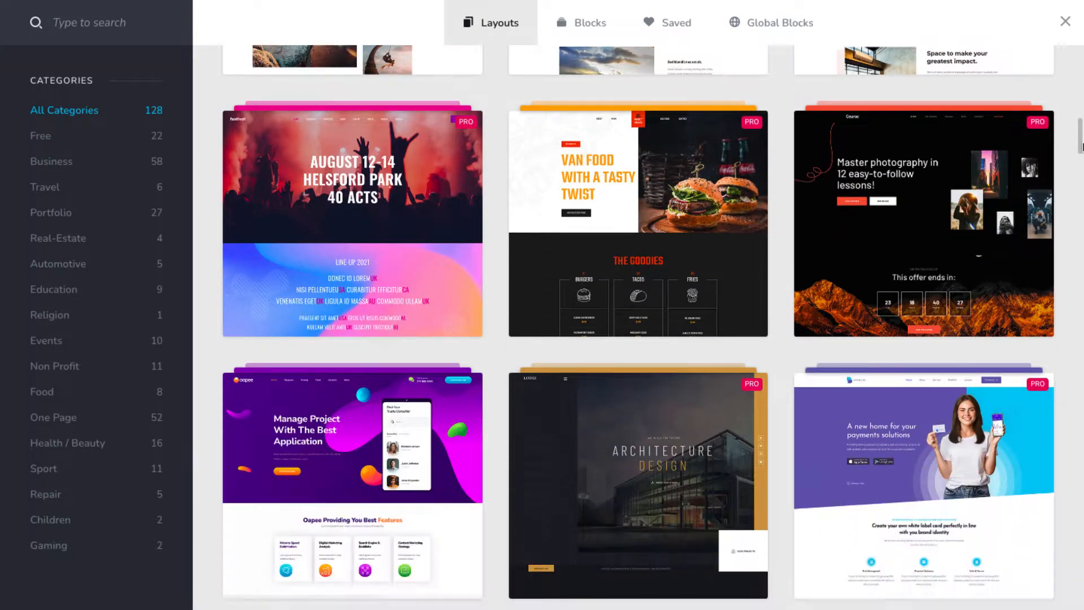
scroll("down", 3)
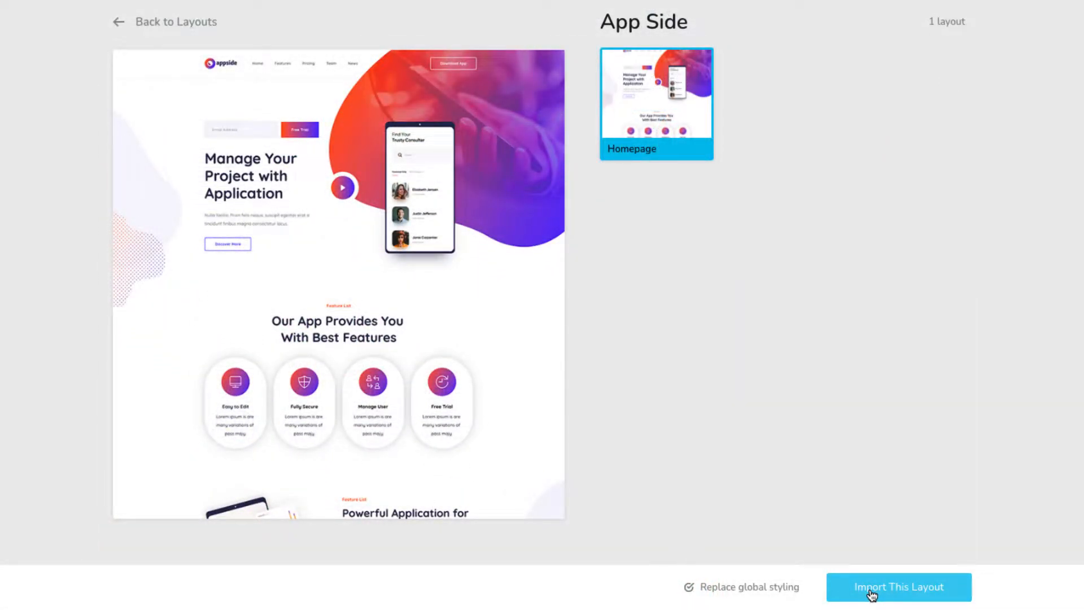
Import the App Side layout and review its header, body and footer blocks
left_click(898, 587)
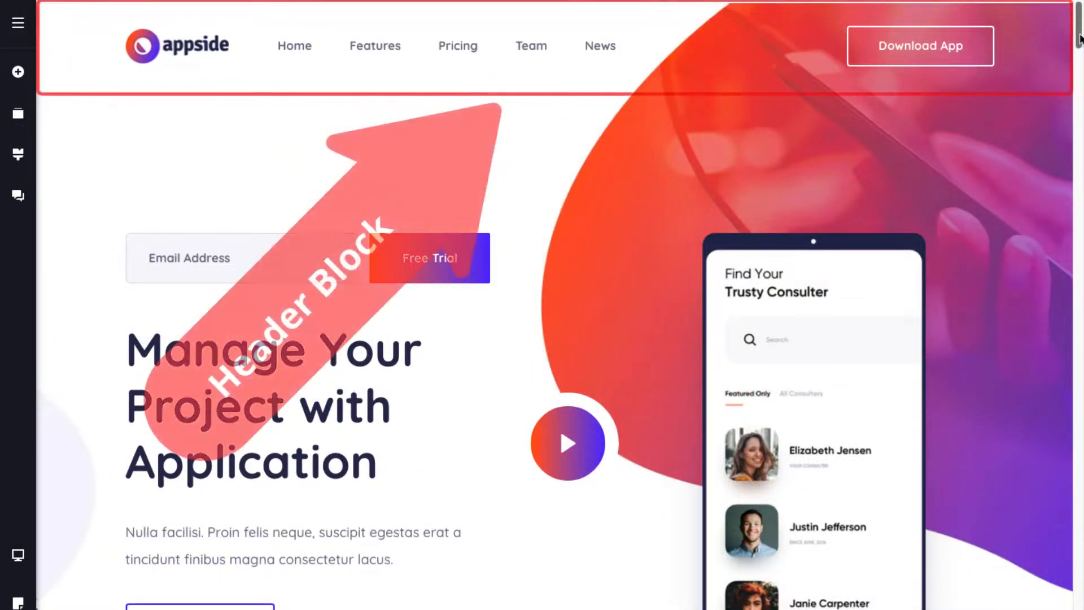
scroll("down", 3)
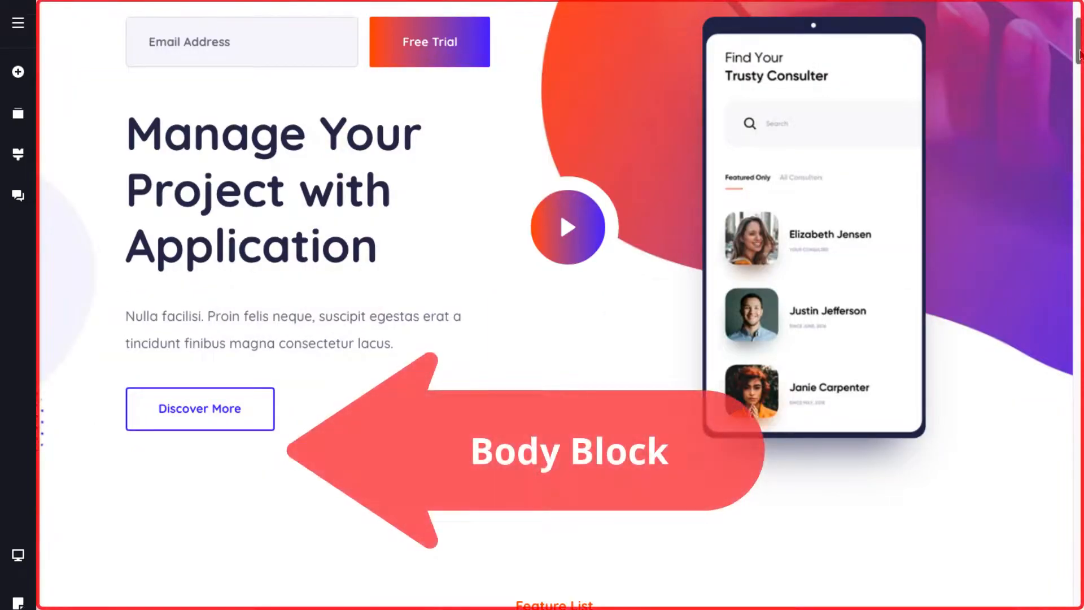
scroll("down", 3)
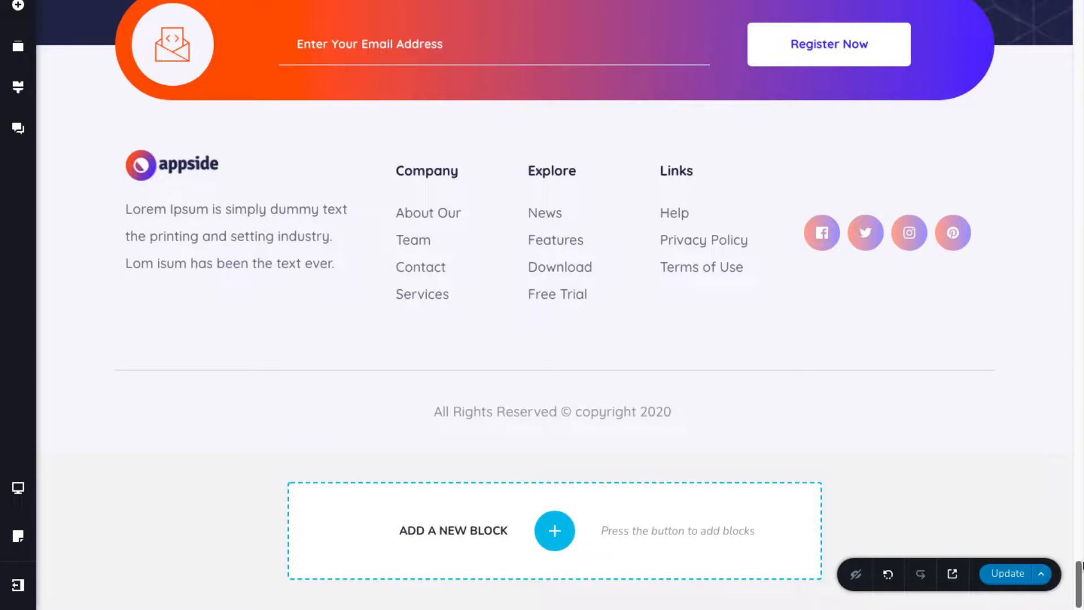
scroll("up", 3)
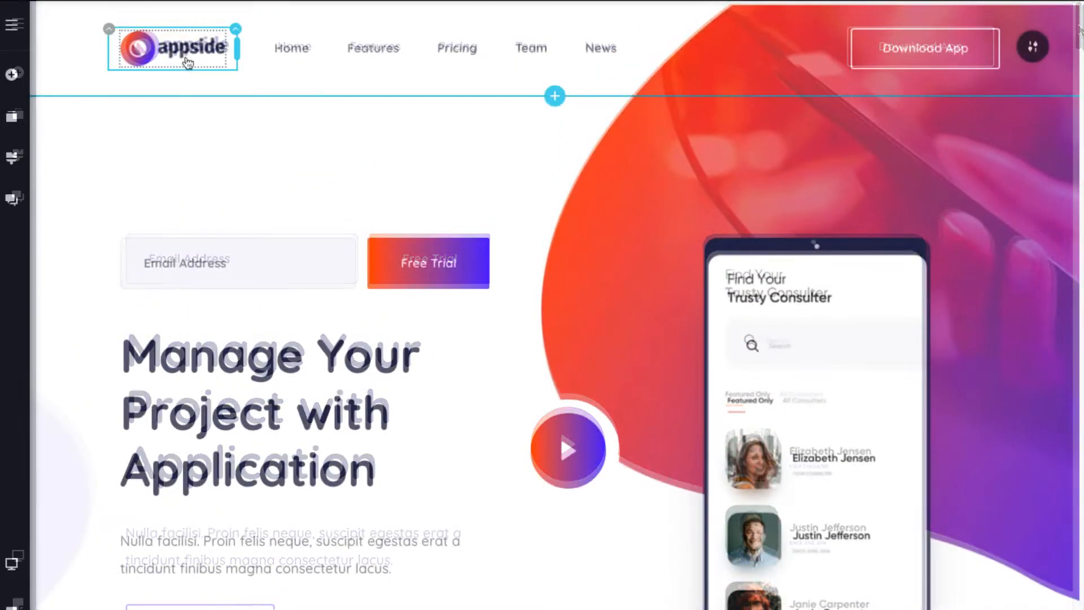
Replace the header logo with Copy of Logo-40x40 (1).png and remove the template menu links
left_click(173, 48)
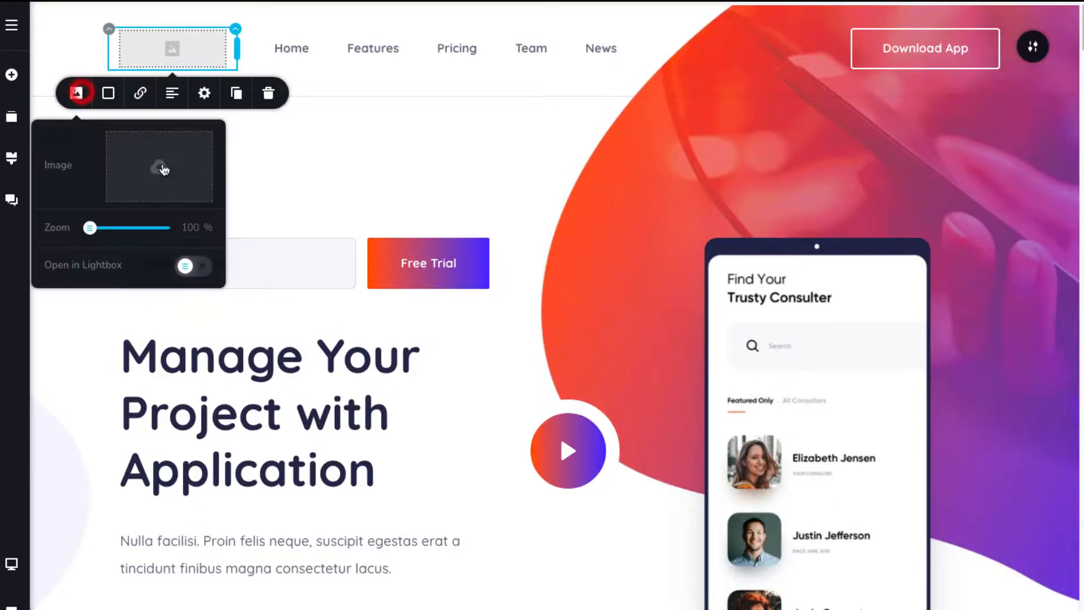
left_click(162, 169)
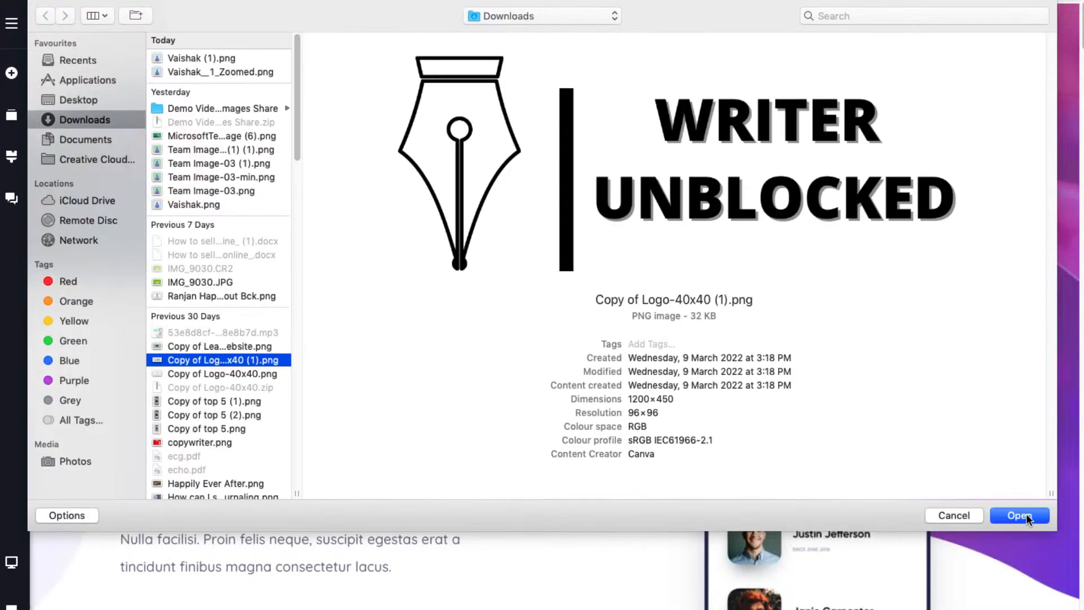
left_click(1019, 515)
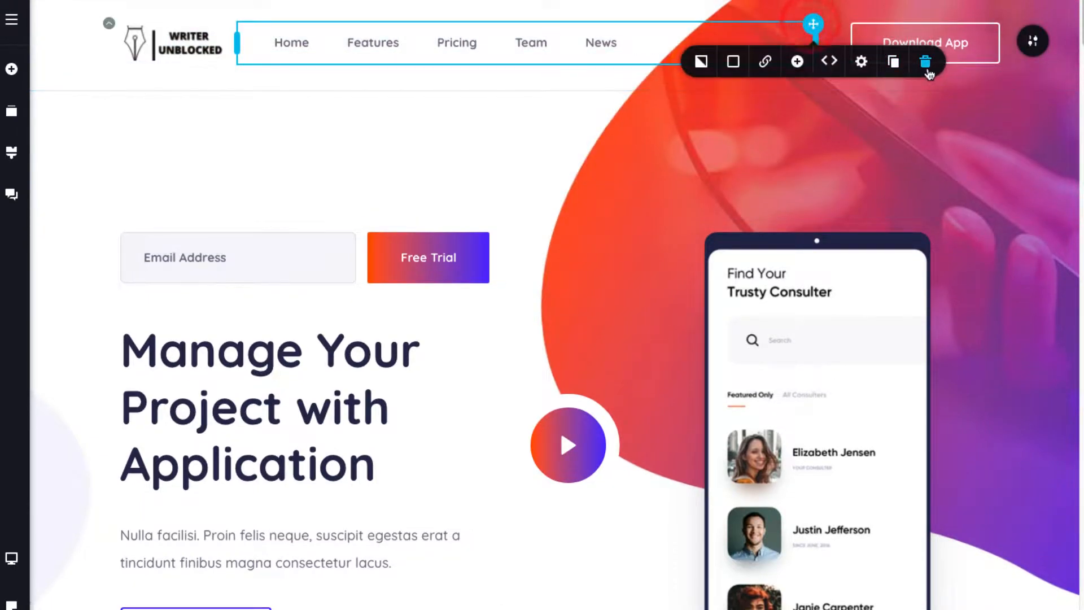
left_click(937, 43)
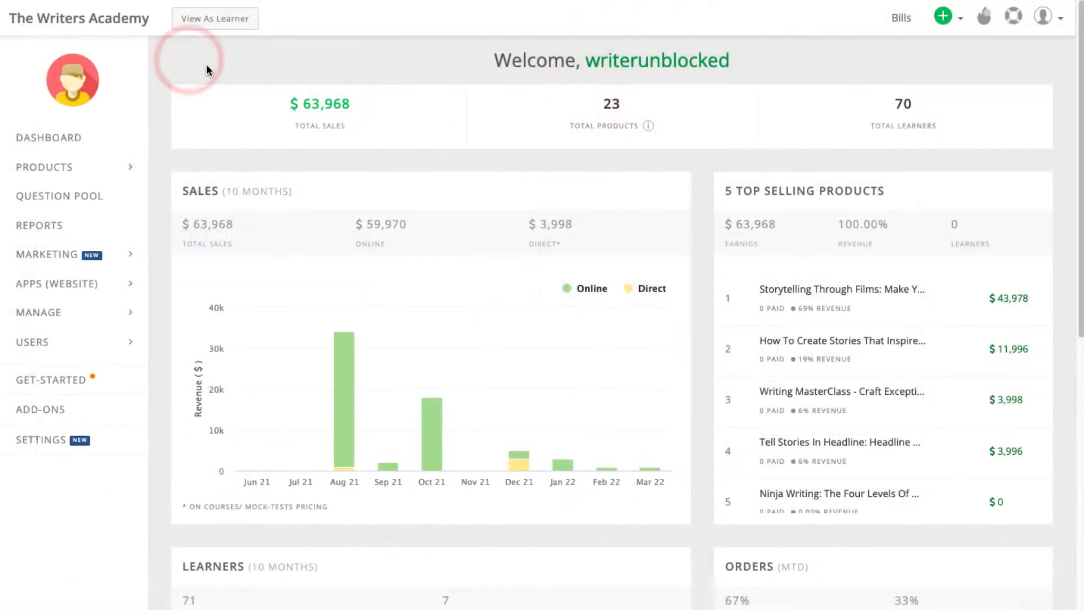
Open View As Learner in an incognito window to see the learner site
right_click(214, 18)
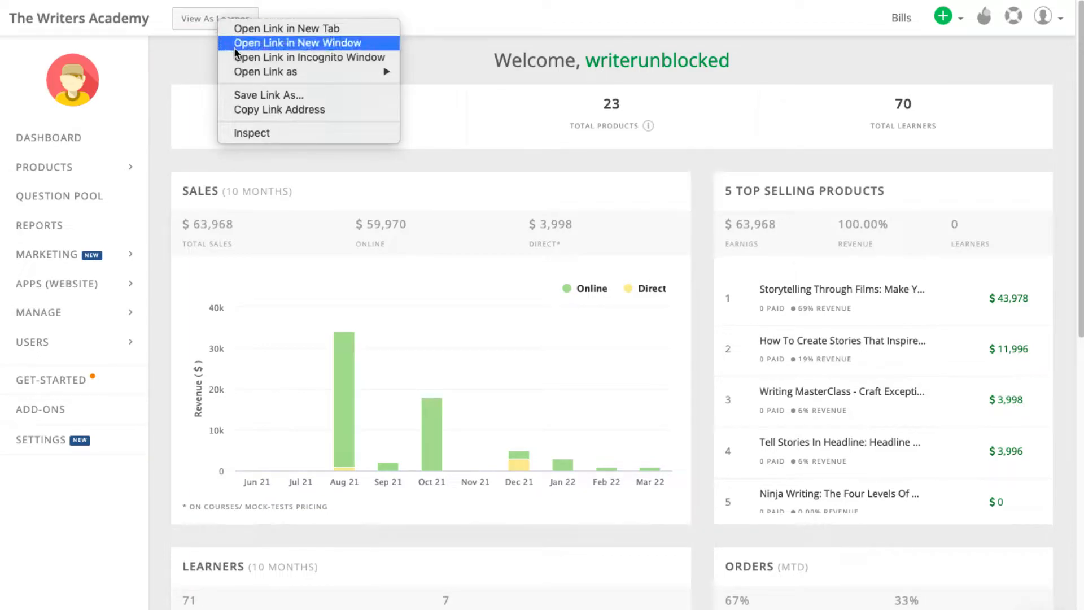
left_click(310, 58)
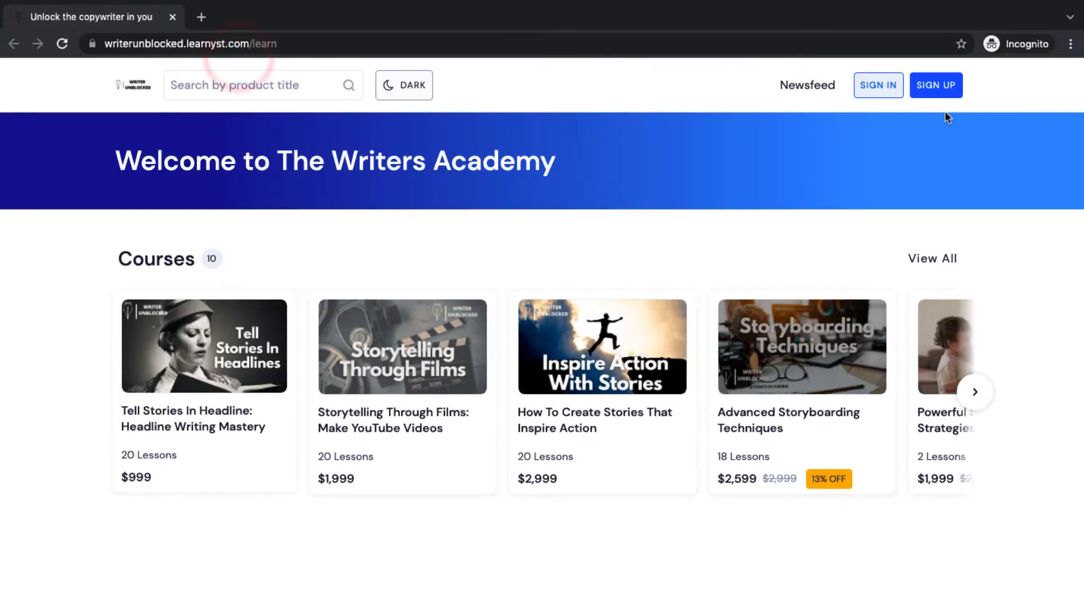
mouse_move(944, 151)
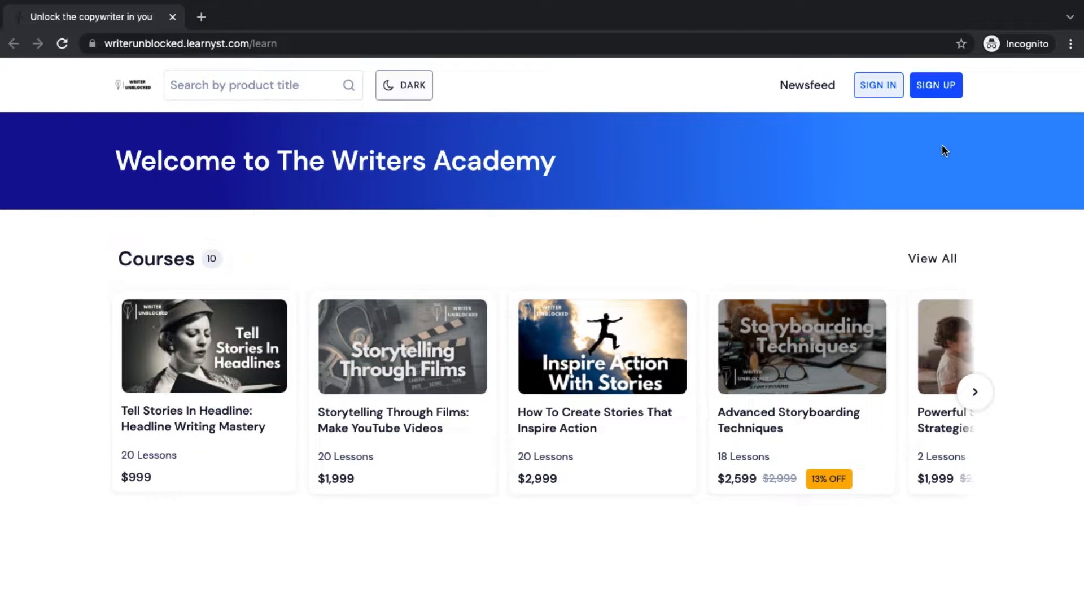
left_click(935, 85)
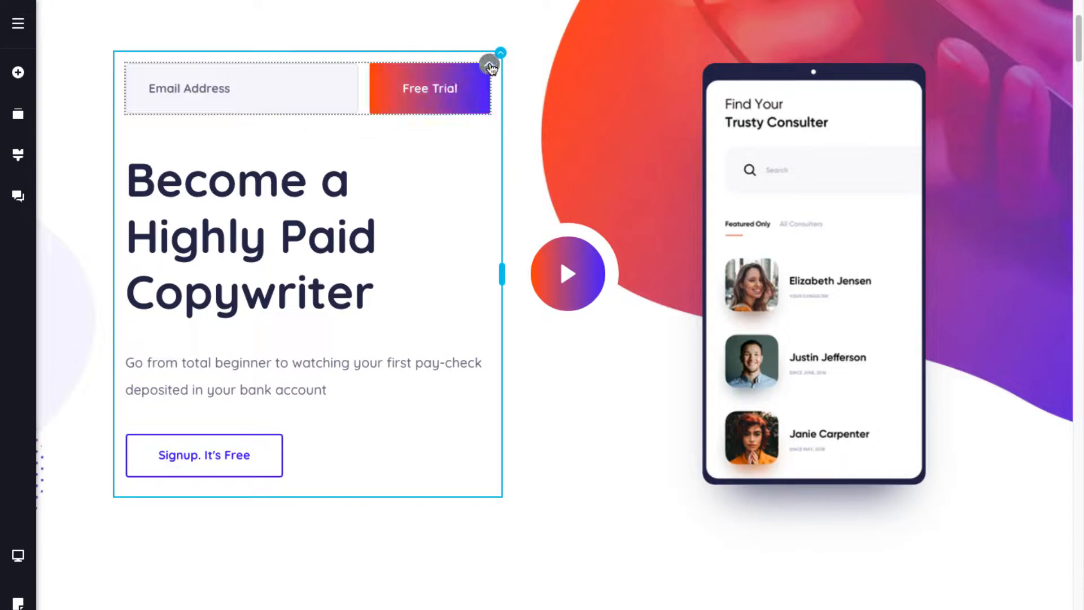
left_click(489, 64)
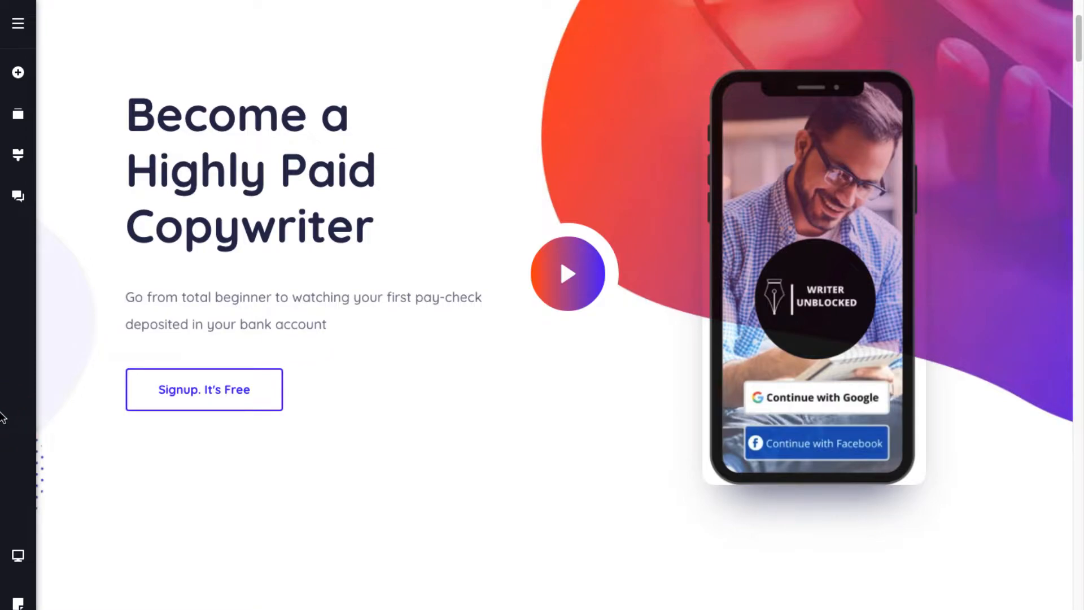
scroll("down", 3)
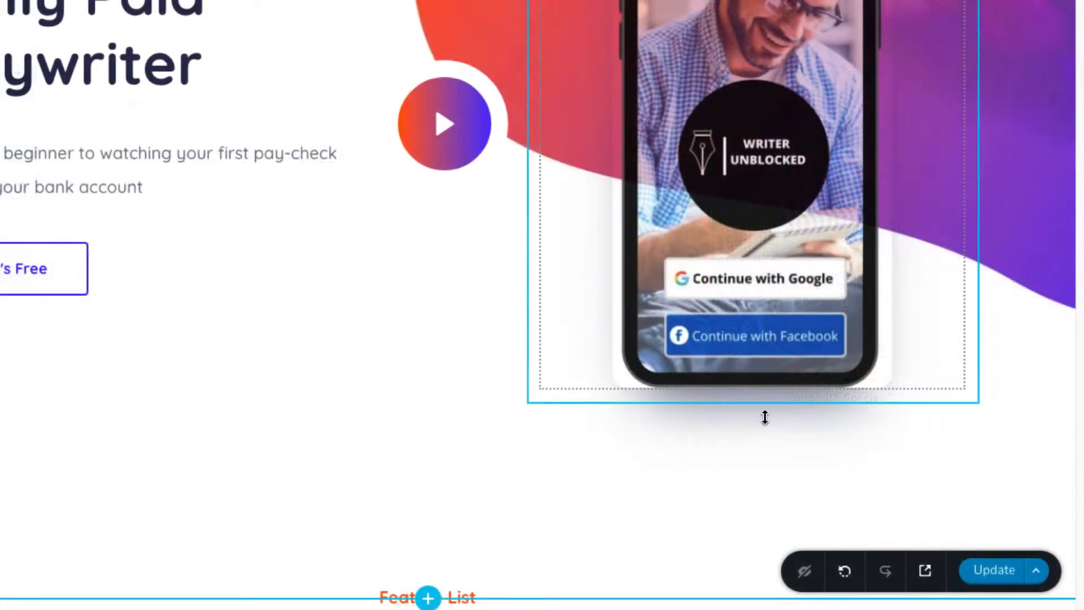
left_click(994, 570)
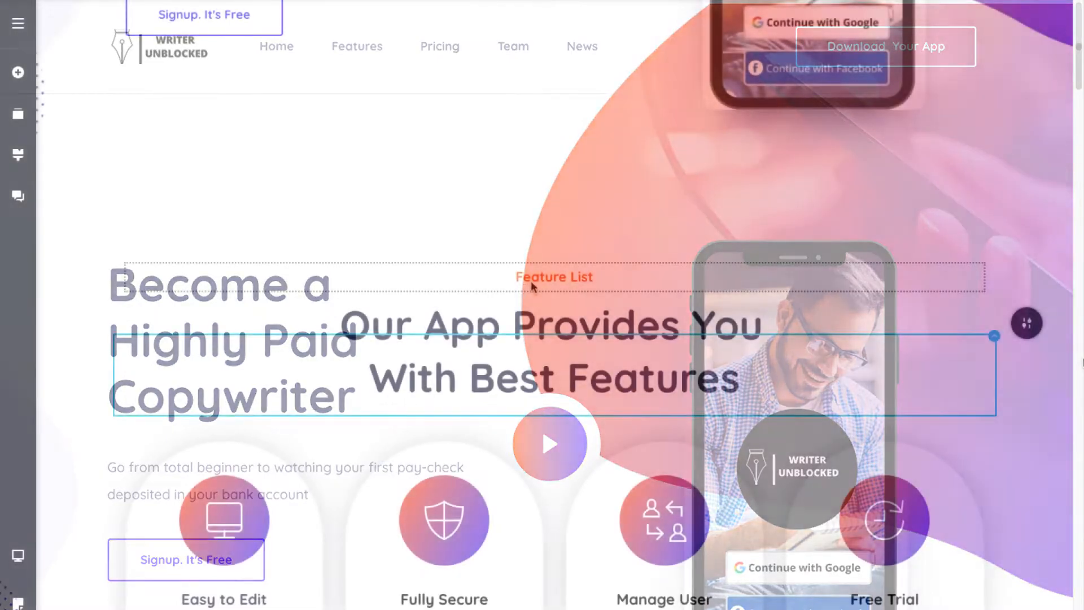
Insert a blank 'Create your own' block below the hero and open its element picker
scroll("down", 3)
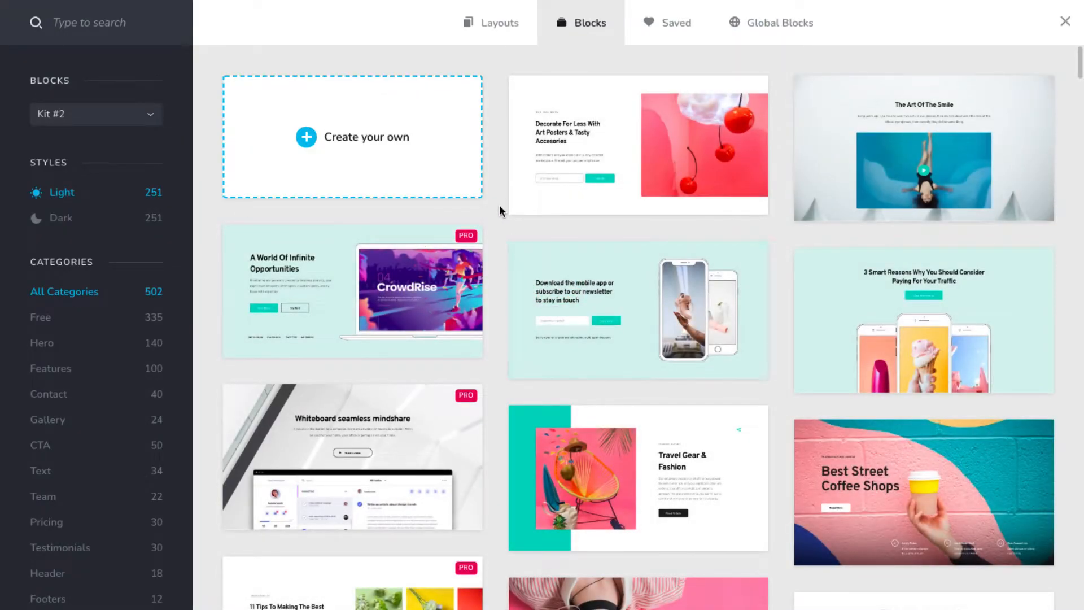
mouse_move(332, 137)
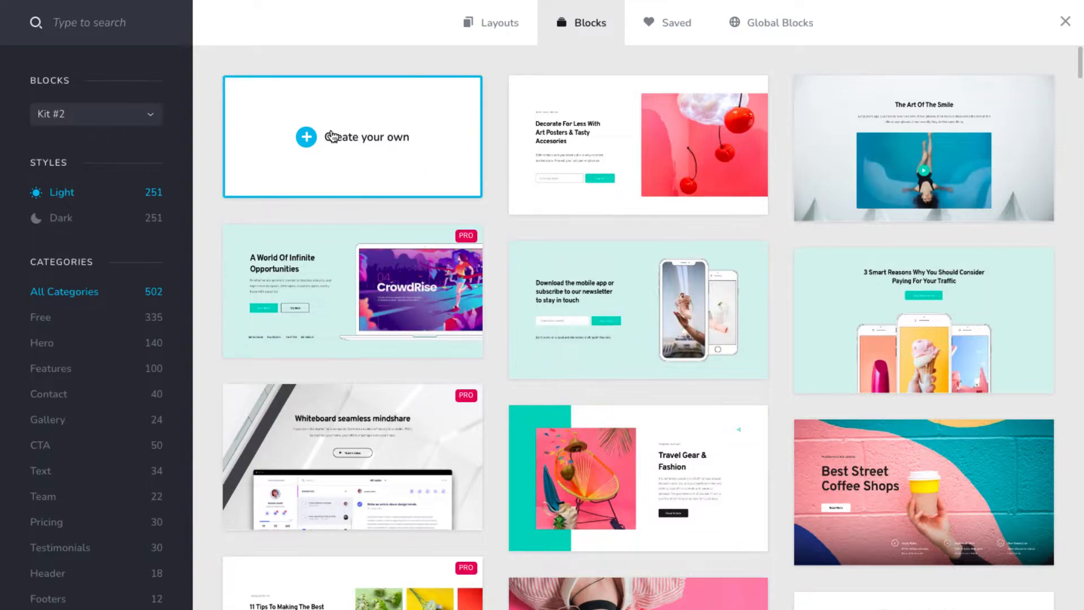
left_click(352, 137)
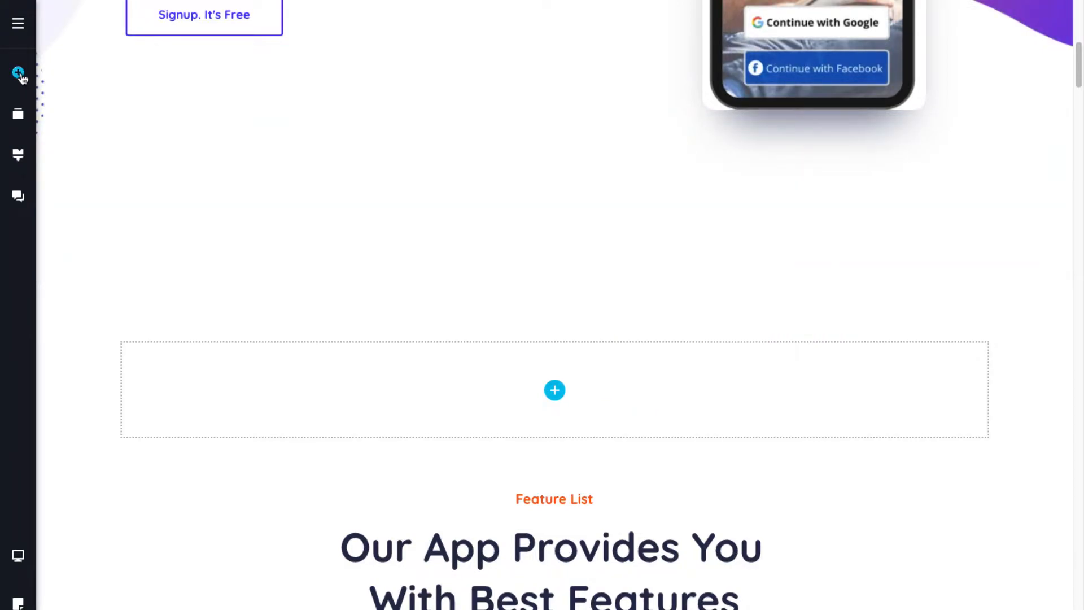
left_click(18, 75)
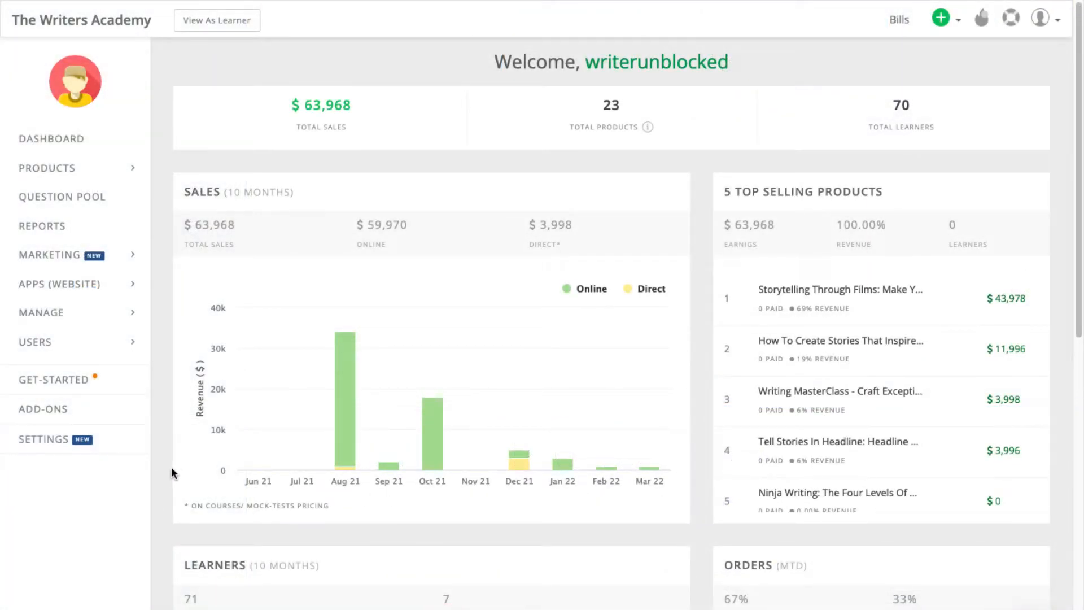
Go to Settings > Embeddables to view the course widget and signup embed codes
left_click(42, 440)
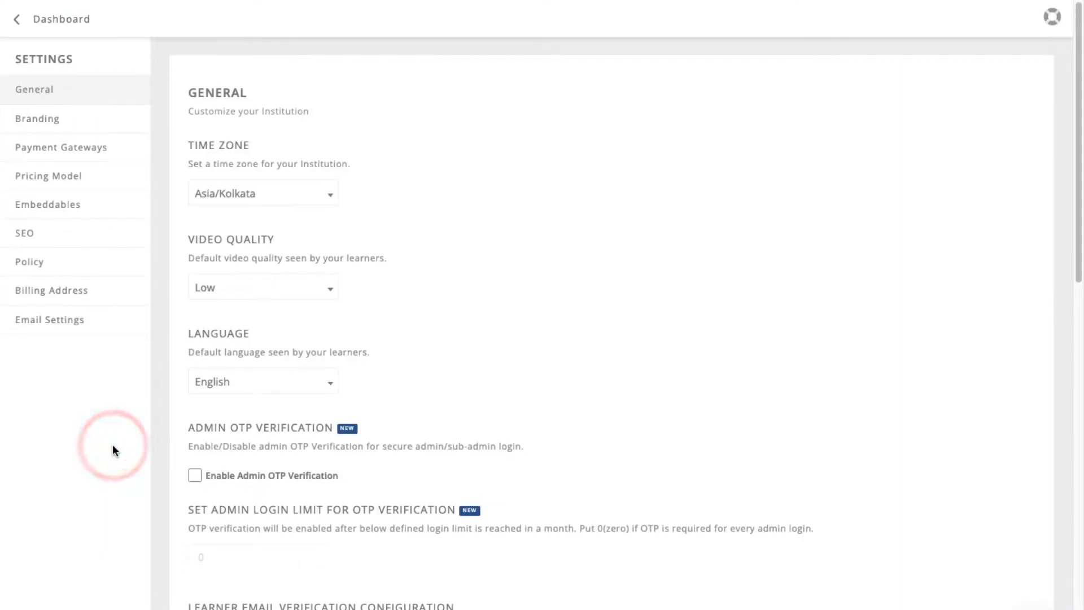
left_click(48, 204)
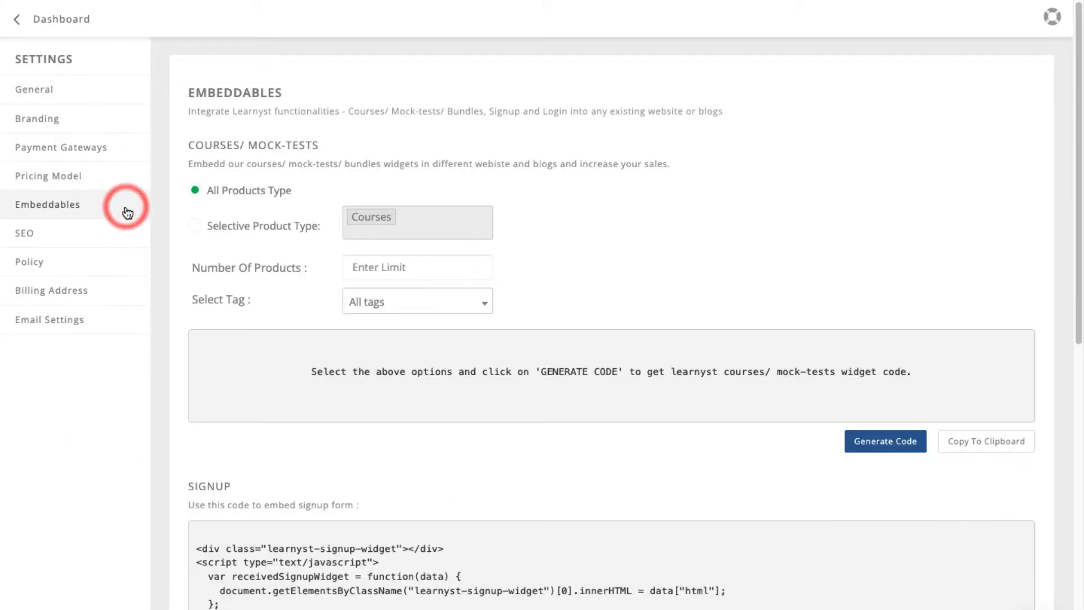
left_click(195, 226)
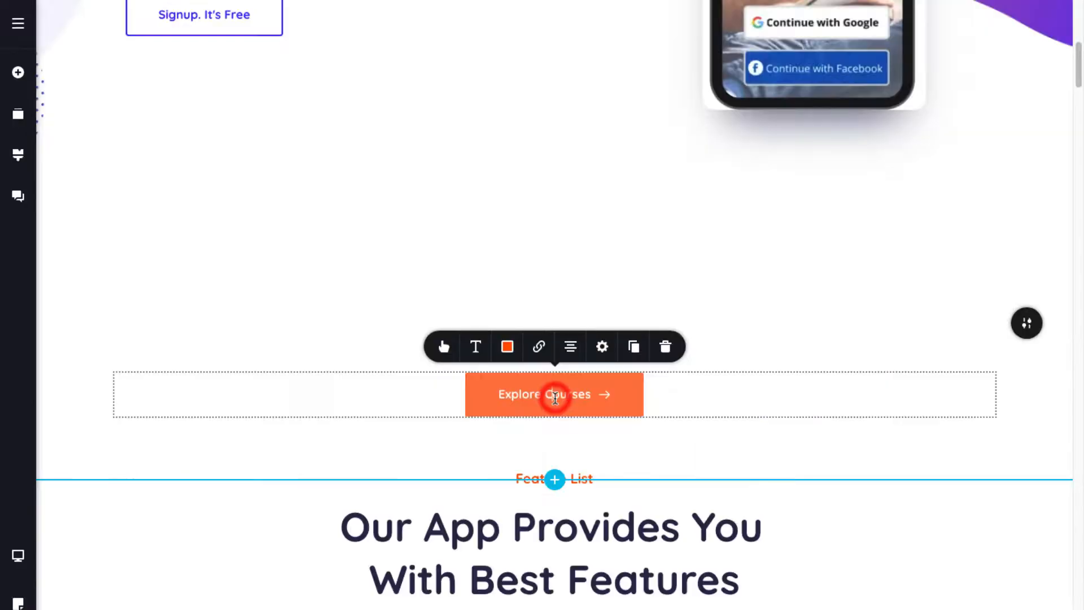
Edit the Explore Courses button in the custom block and review the block below
left_click(538, 347)
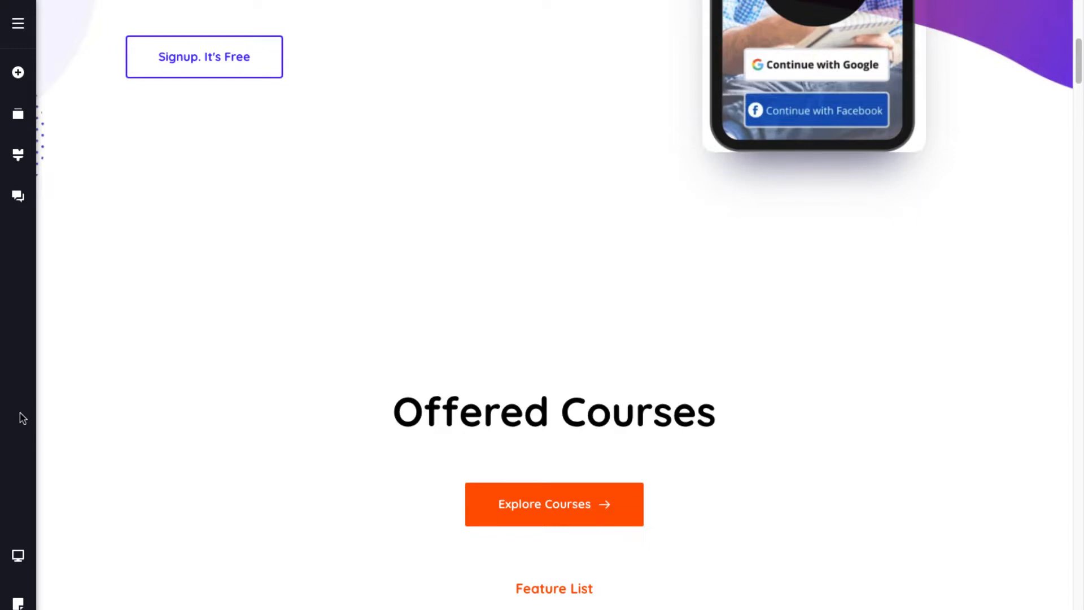
scroll("down", 3)
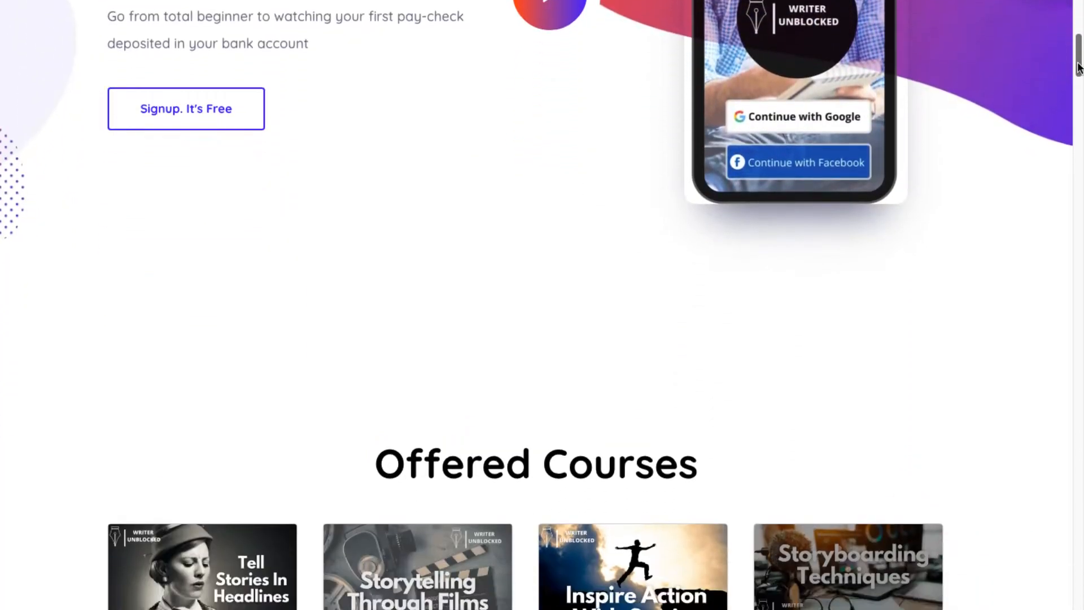
scroll("down", 3)
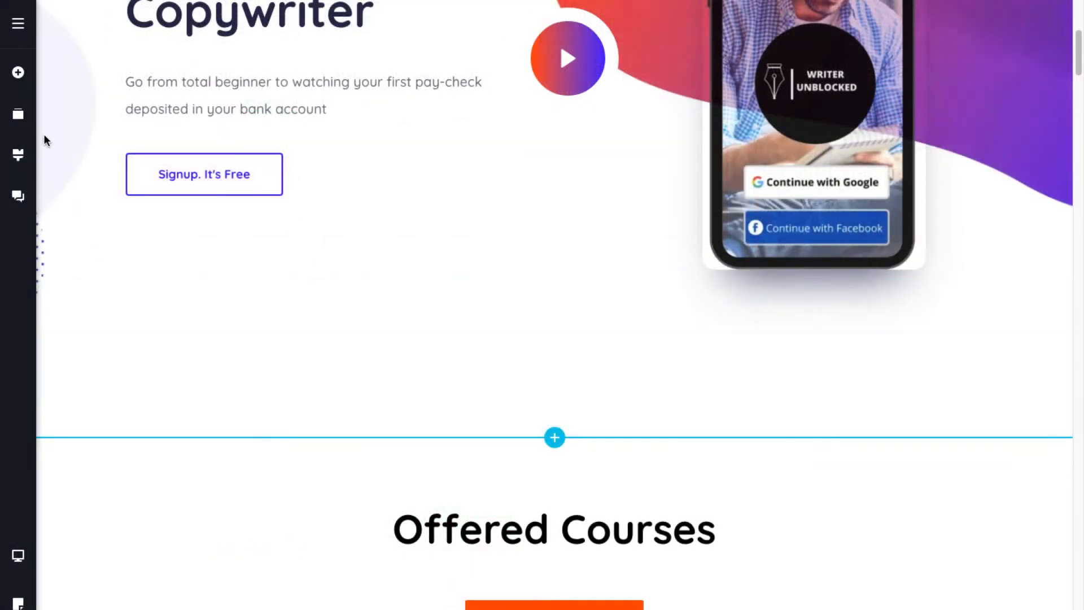
left_click(17, 114)
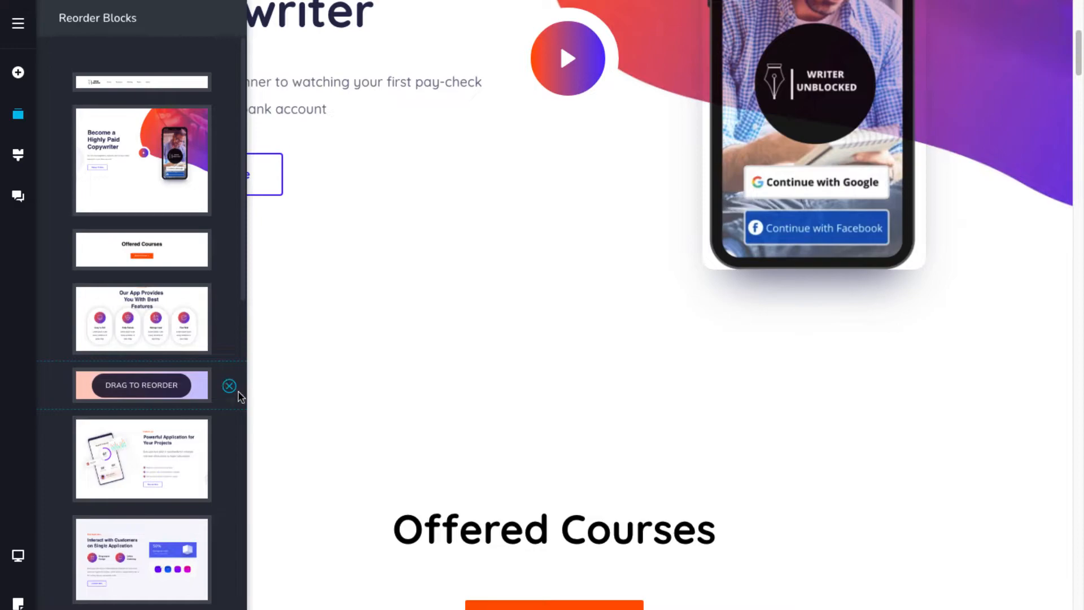
left_click(17, 155)
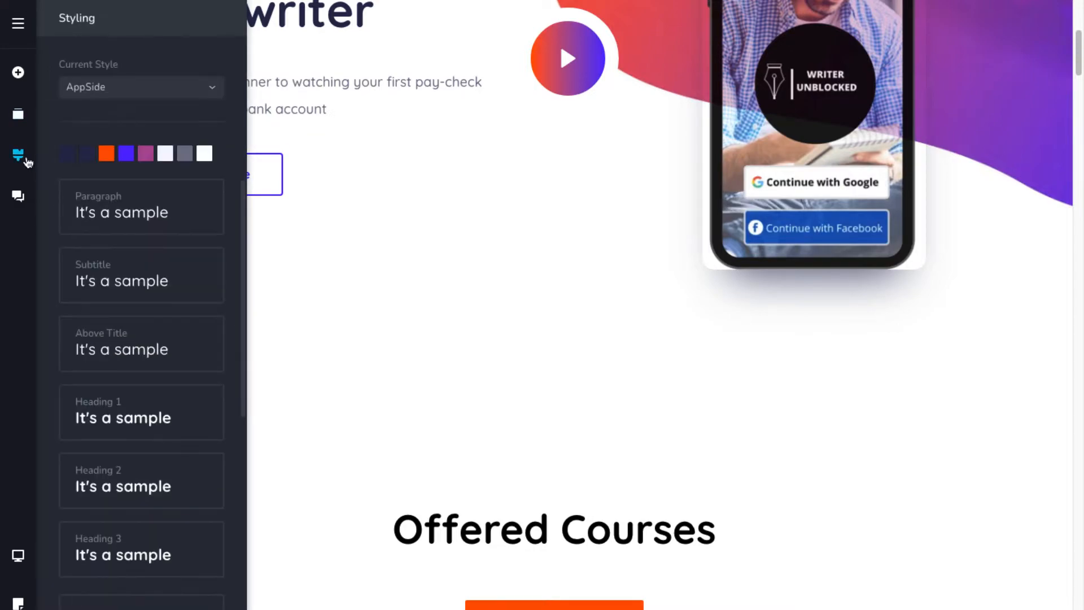
left_click(141, 87)
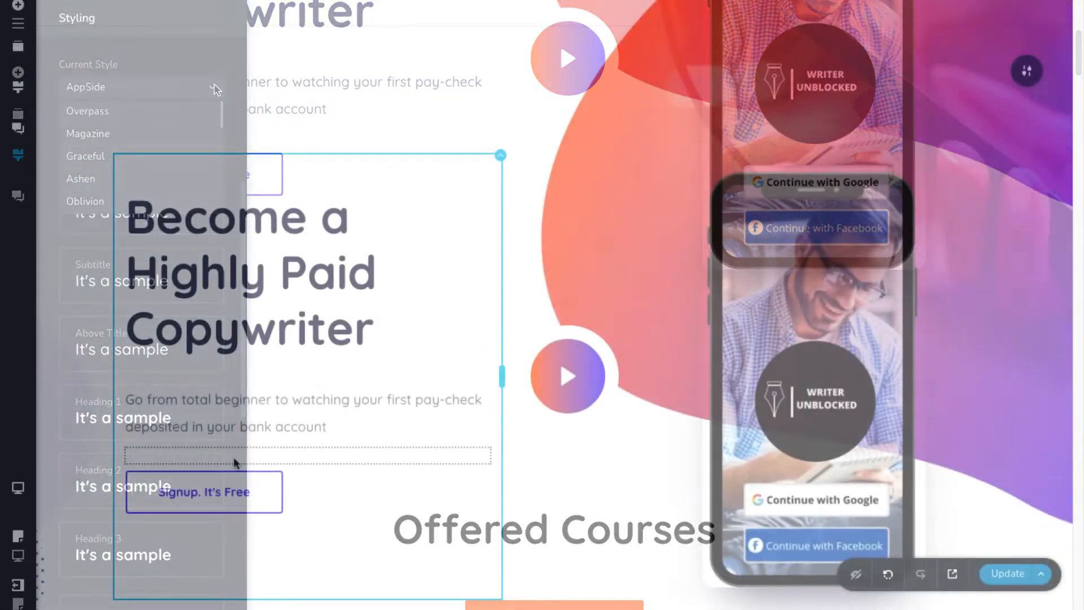
left_click(17, 488)
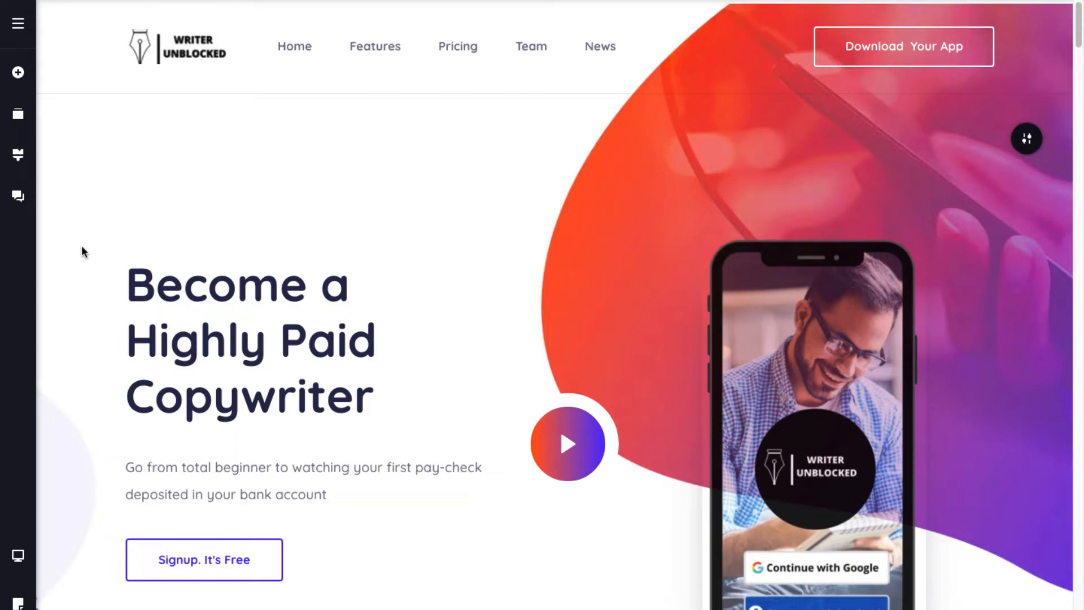
Create a new page titled 'contact us', save it and open it for editing
left_click(18, 24)
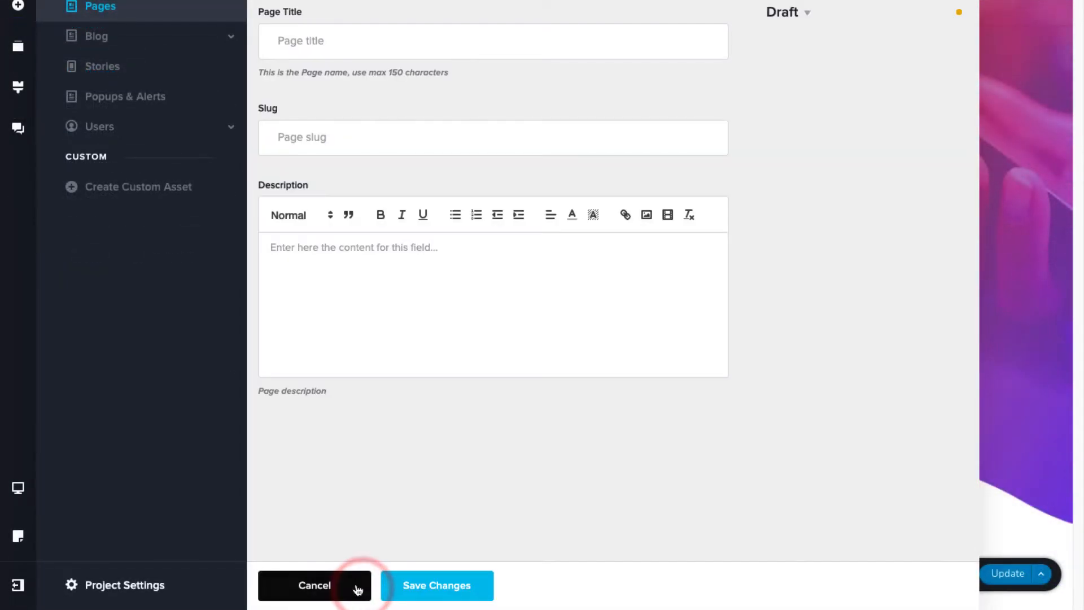
type("contact us")
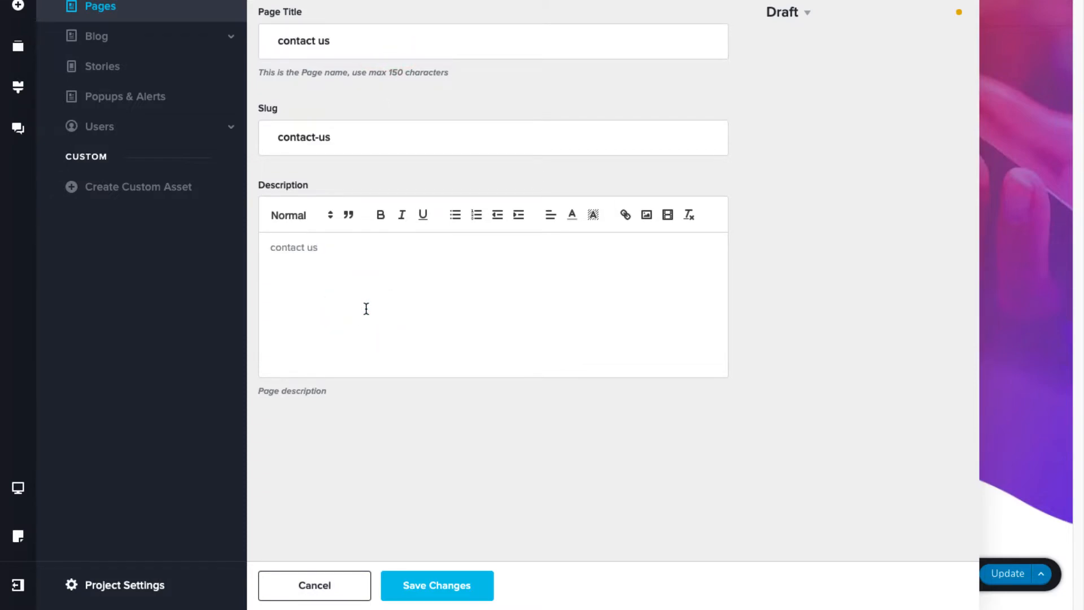
left_click(437, 586)
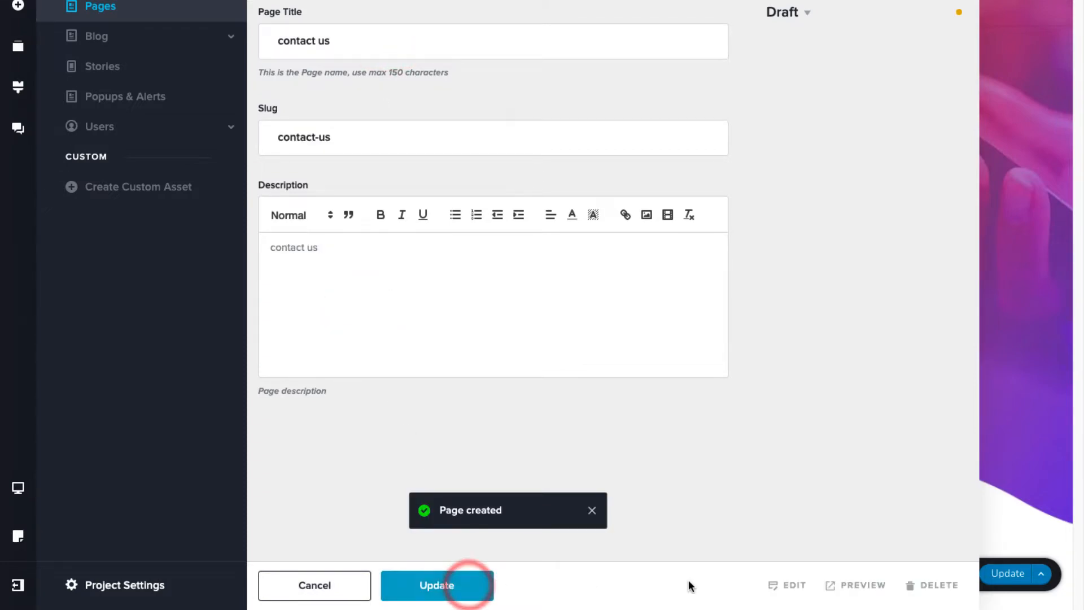
left_click(436, 585)
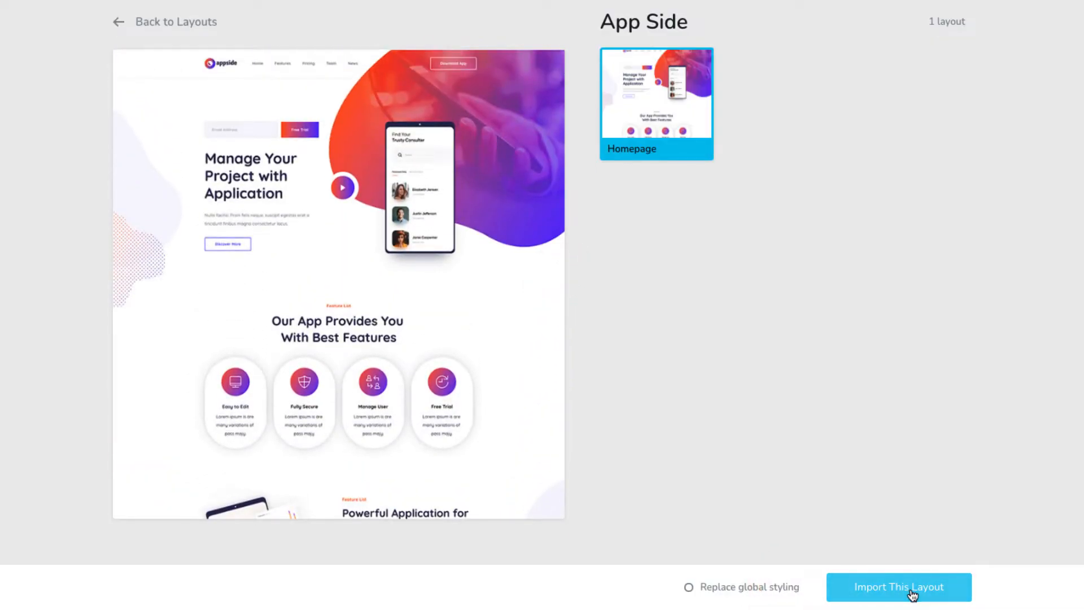
Import the App Side layout into the contact us page and publish the page
left_click(898, 588)
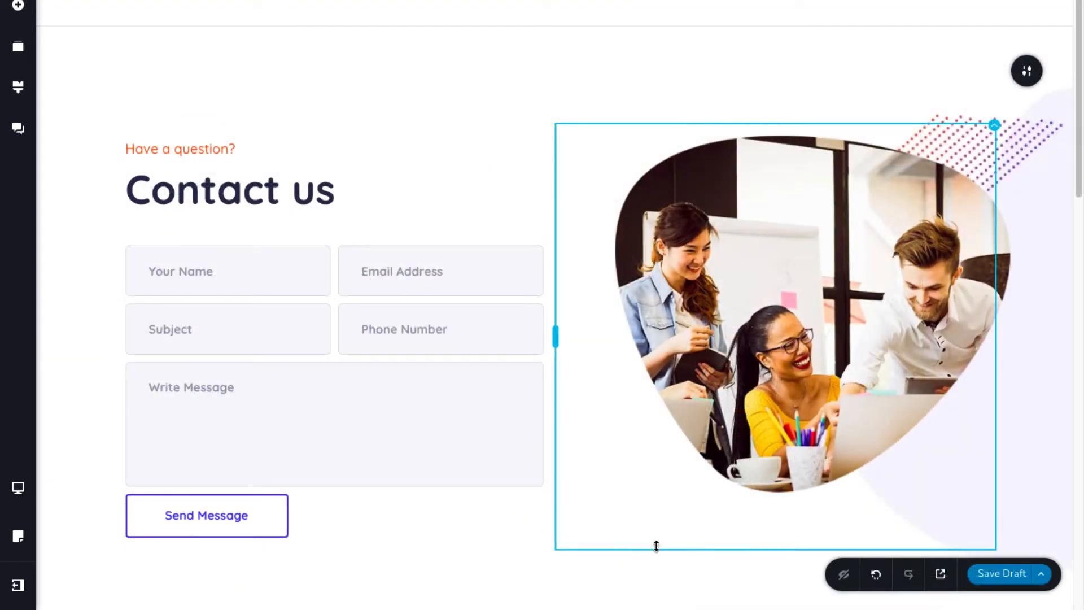
left_click(1041, 574)
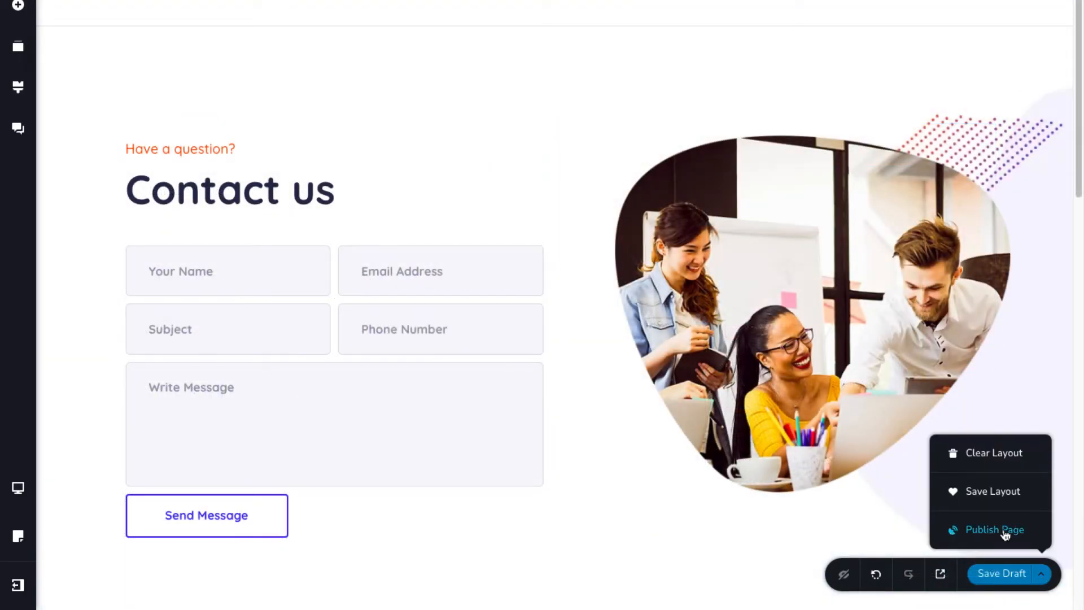
left_click(994, 529)
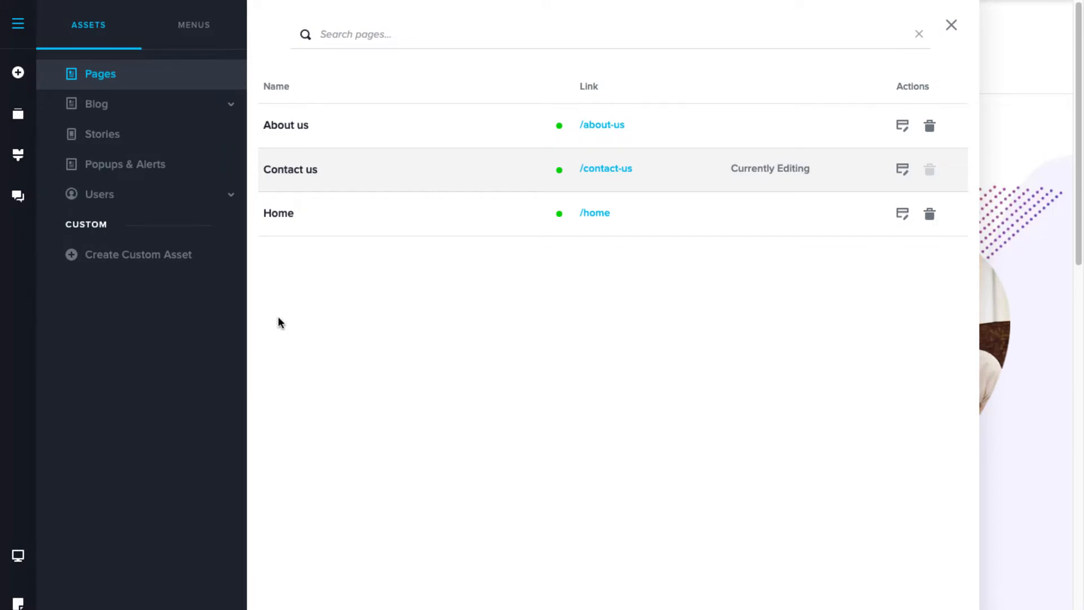
mouse_move(281, 322)
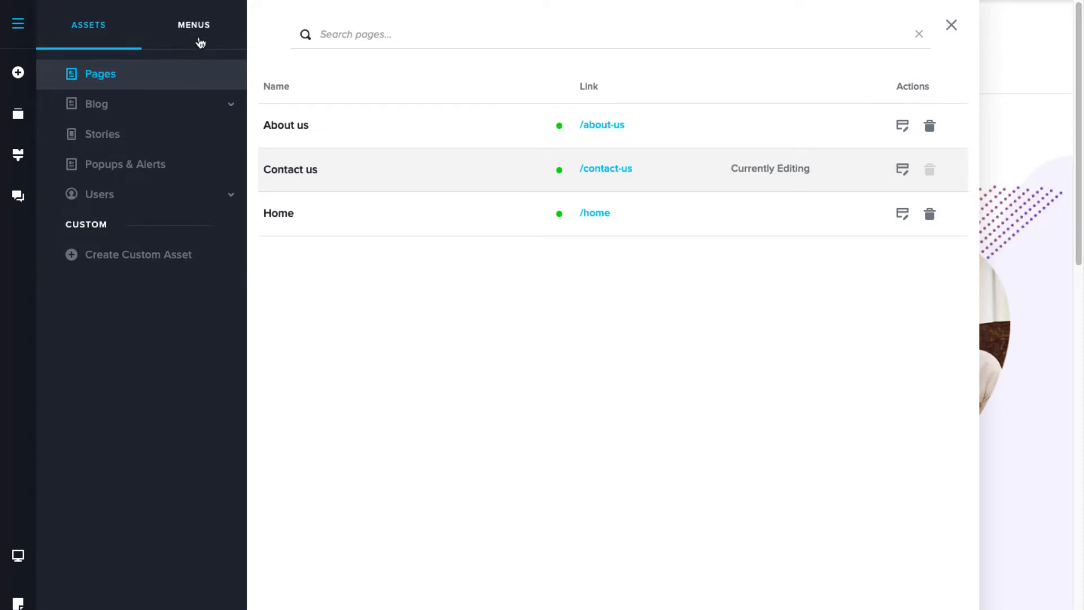
Add the About us and Contact us pages plus Blog to the existing Home menu
left_click(193, 25)
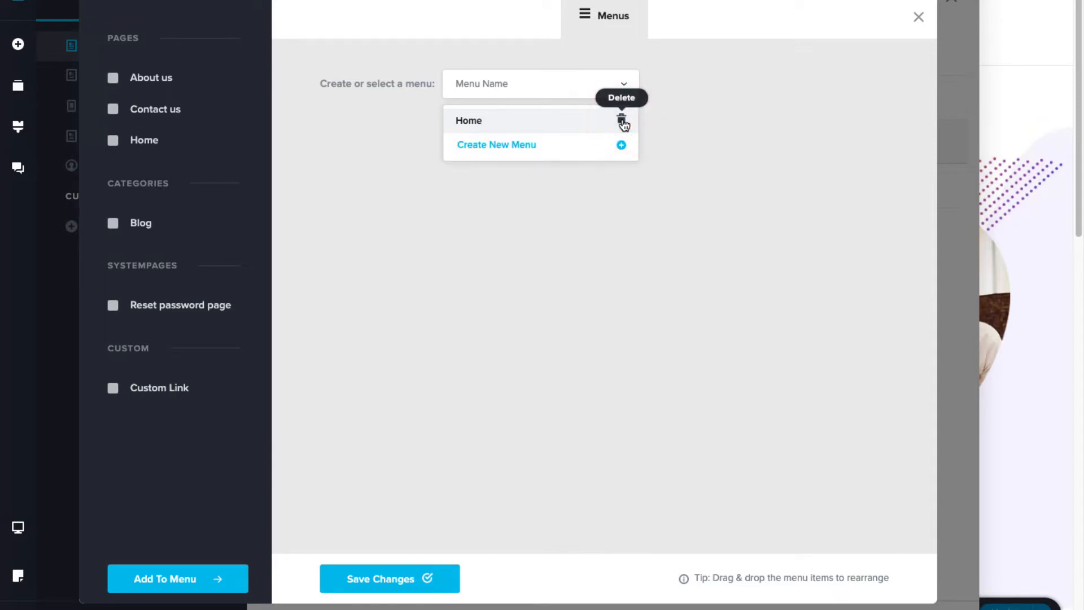
left_click(469, 120)
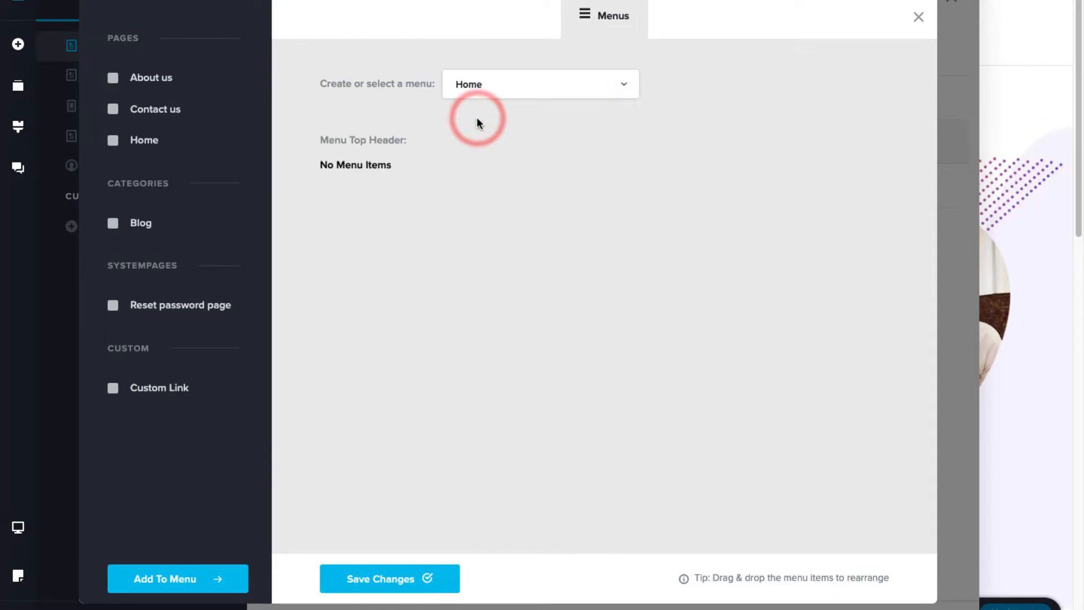
left_click(113, 78)
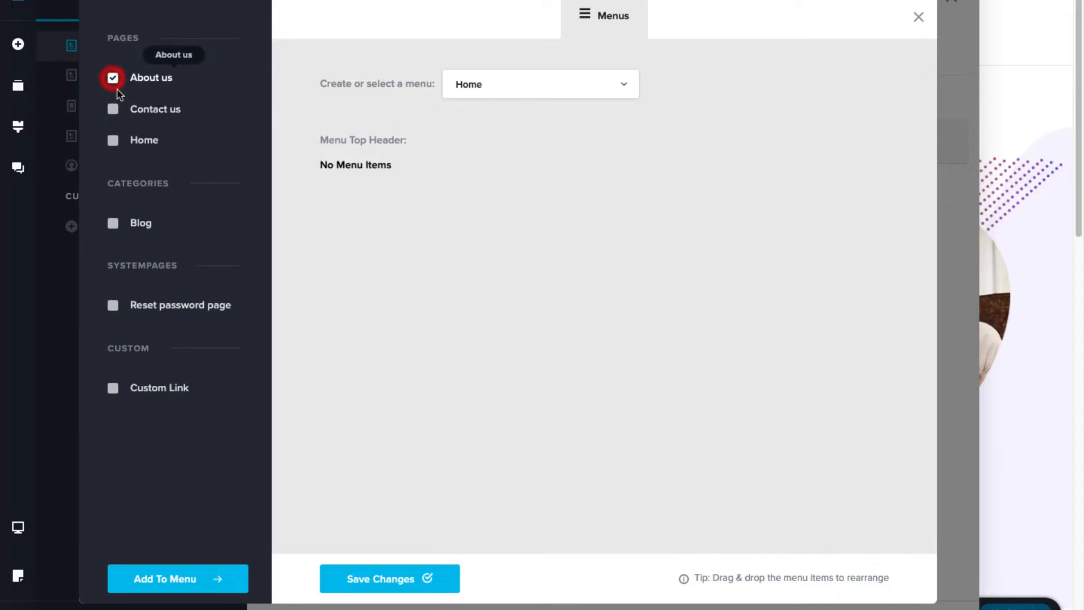
left_click(113, 109)
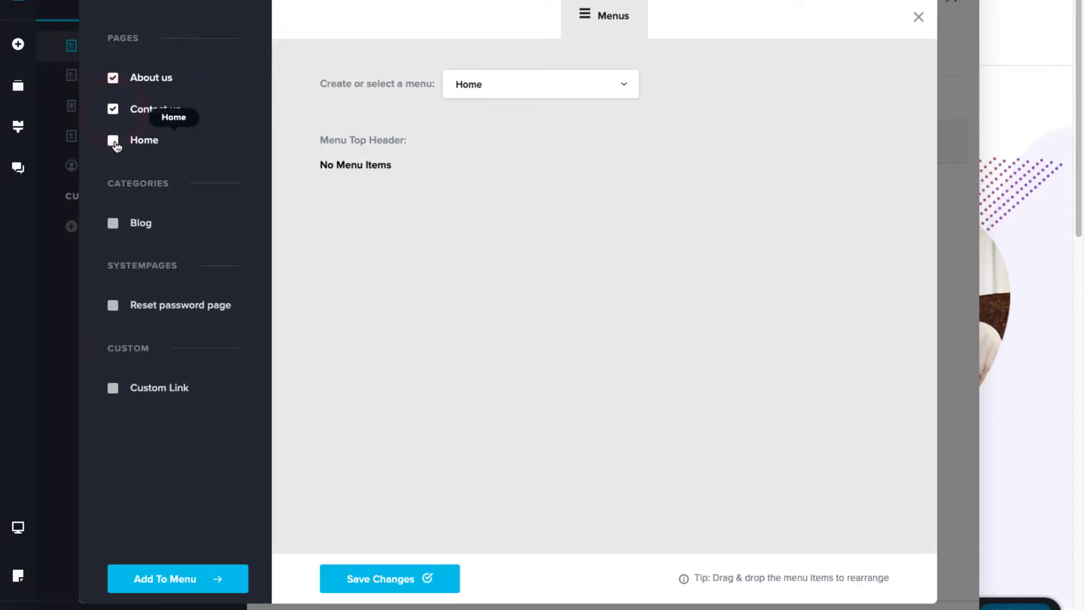
left_click(113, 223)
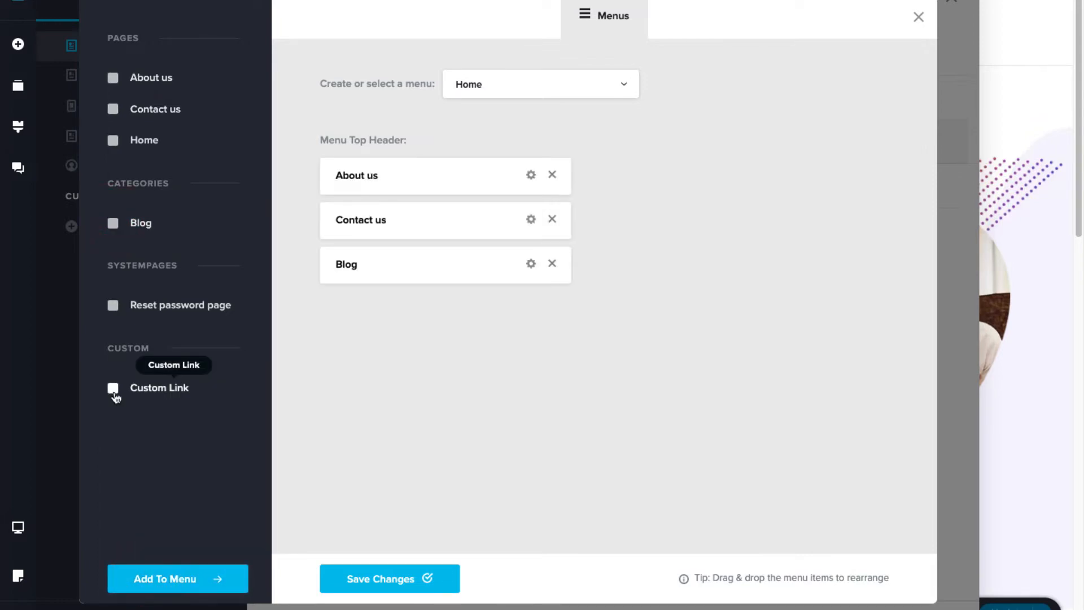
Add a custom link titled 'Explore Course' to the Home menu and save the changes
left_click(113, 387)
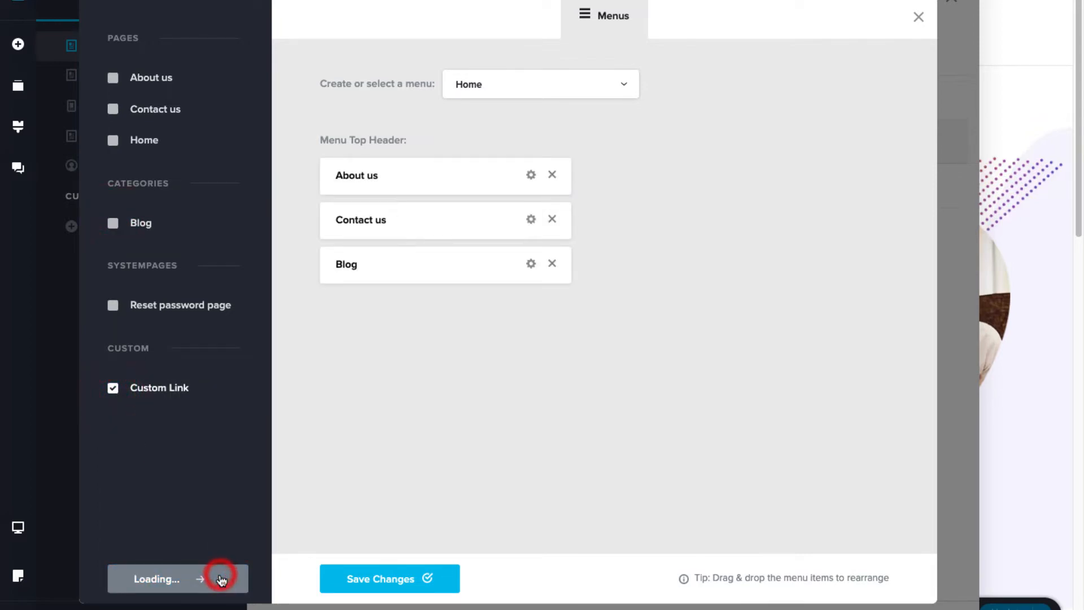
left_click(178, 579)
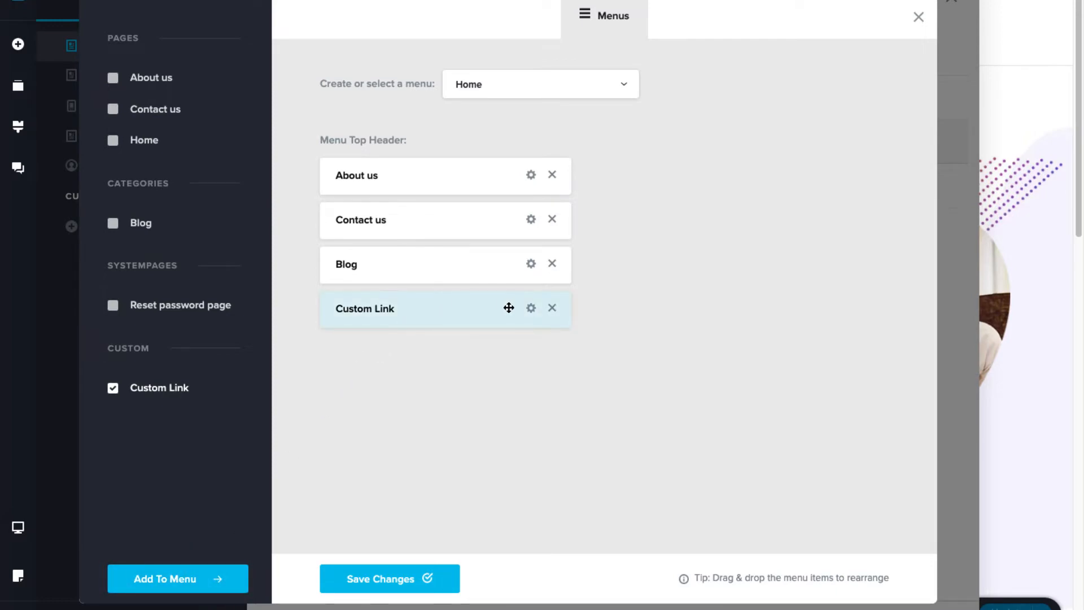
left_click(531, 307)
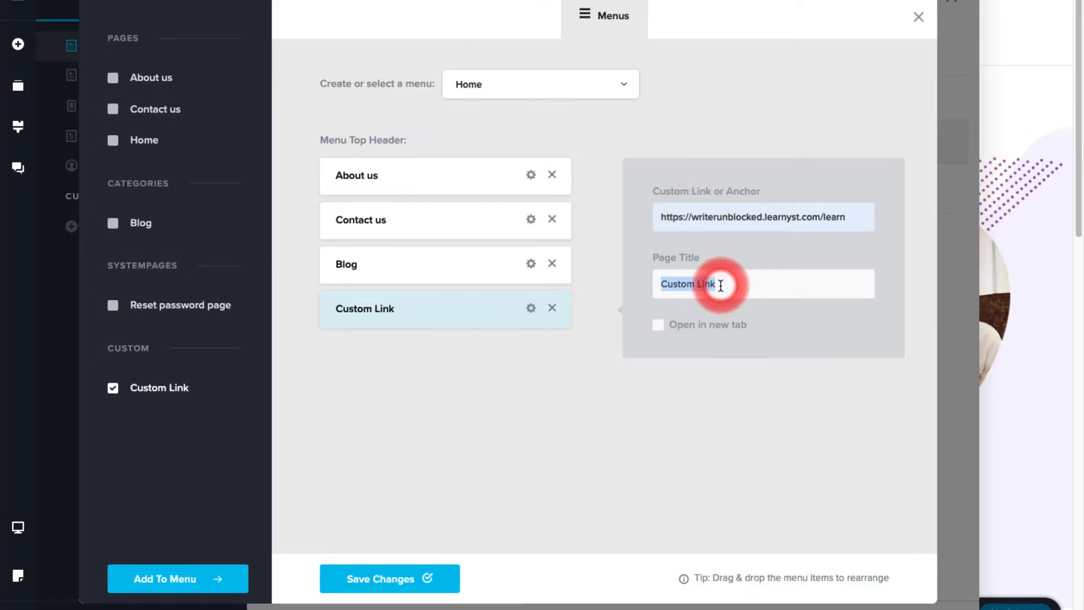
type("Explore Course")
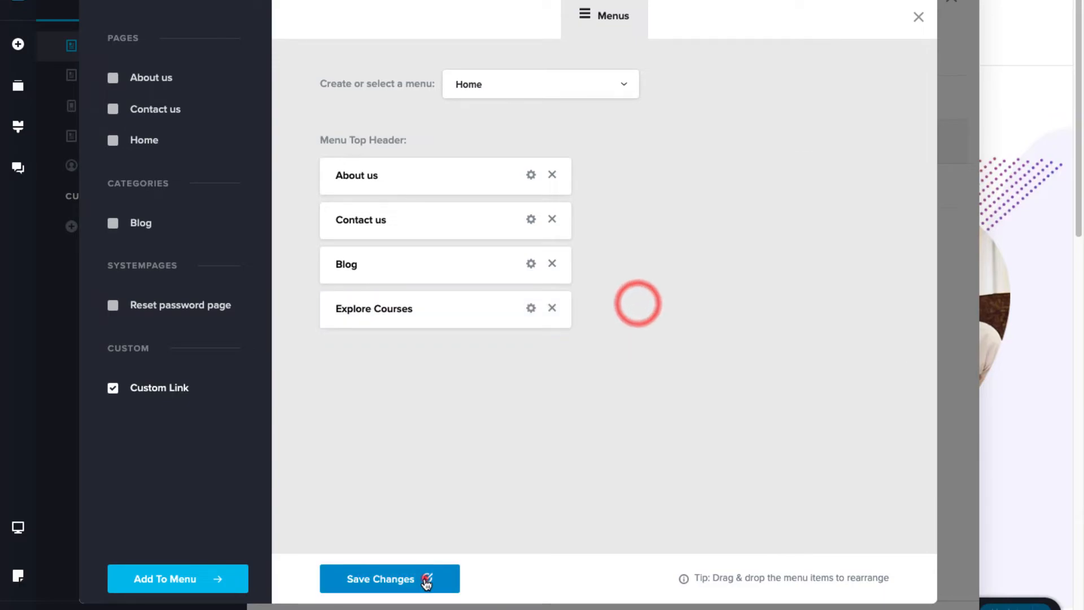
left_click(389, 578)
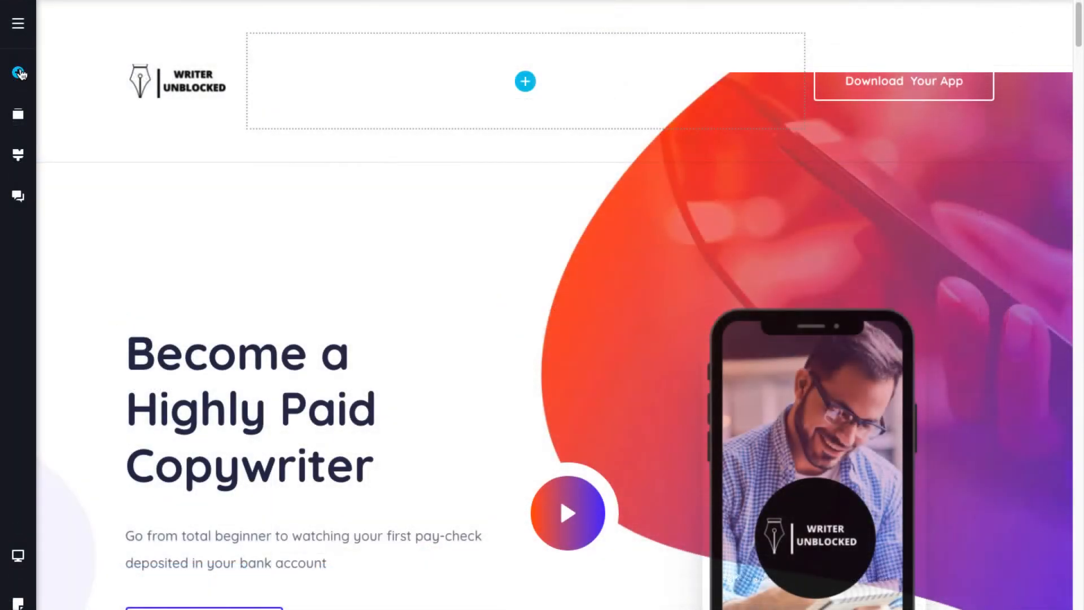
Place the Home menu into the empty header block so its links show in the site header
left_click(18, 74)
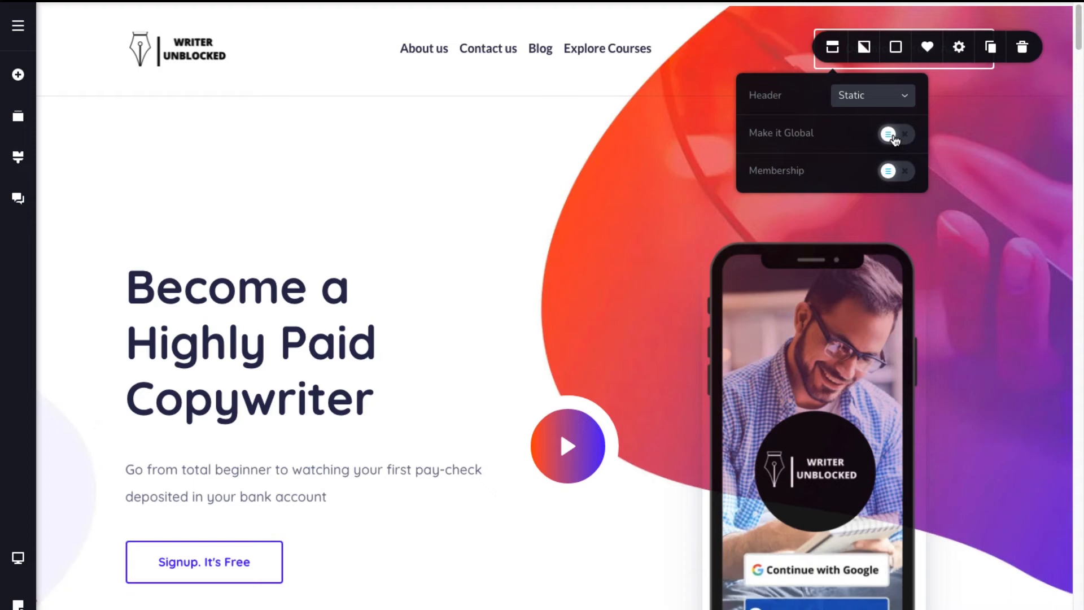
scroll("down", 3)
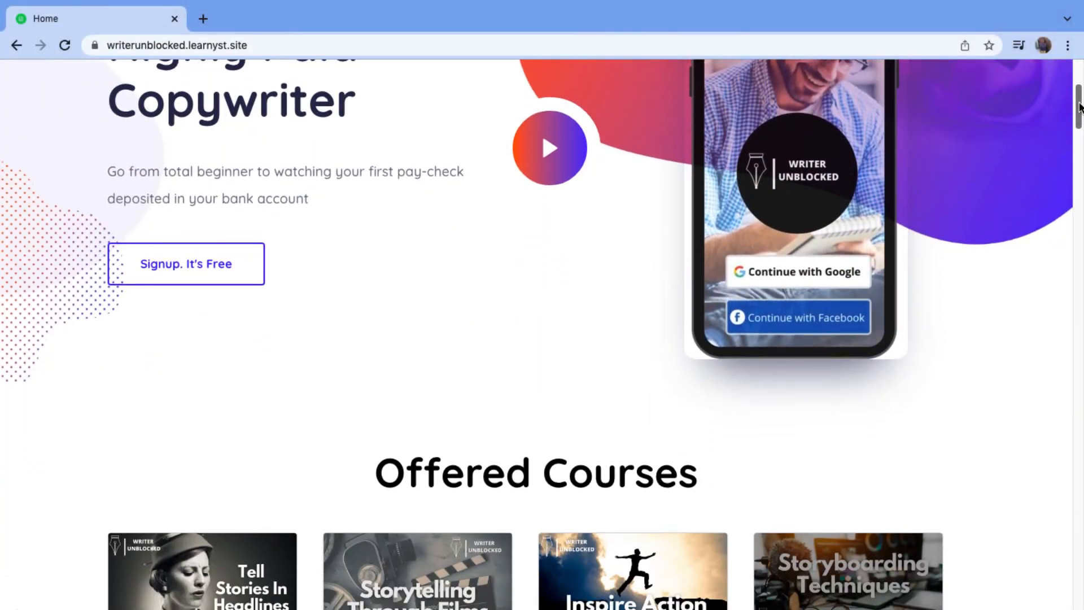
scroll("down", 3)
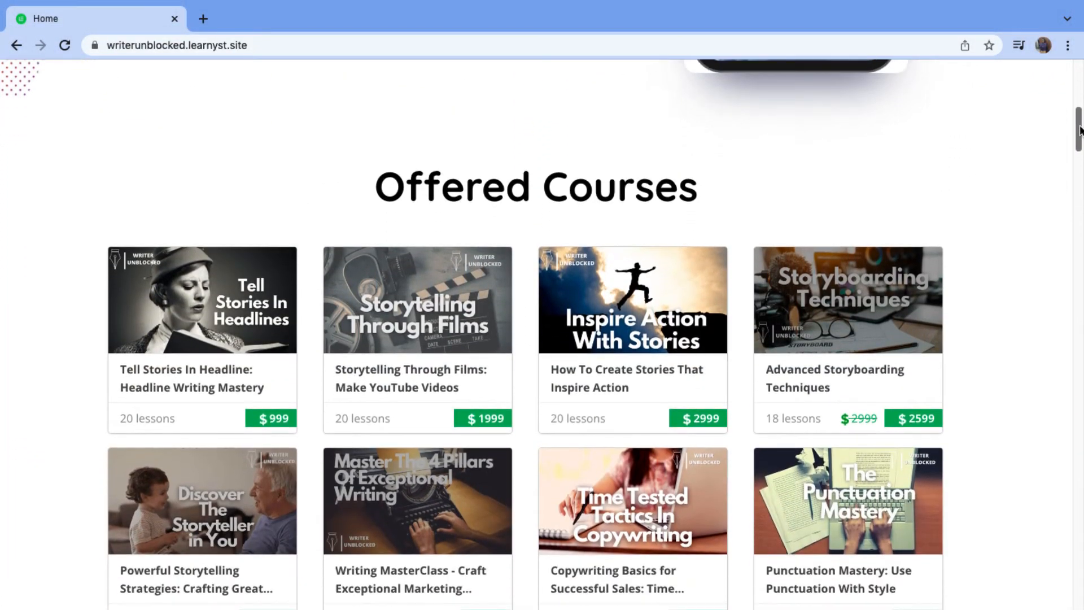
scroll("down", 3)
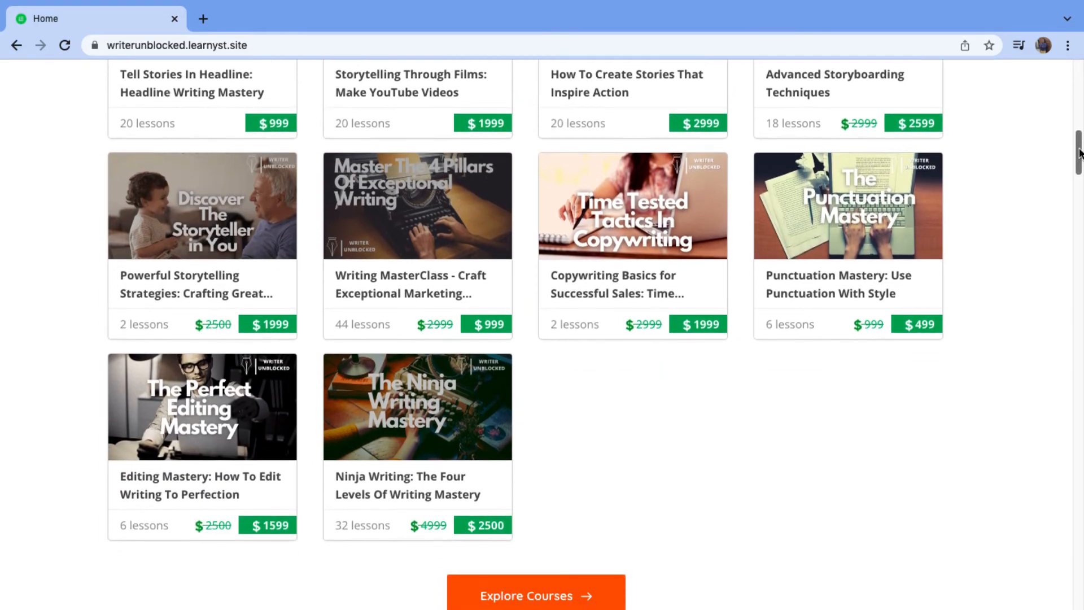
scroll("down", 3)
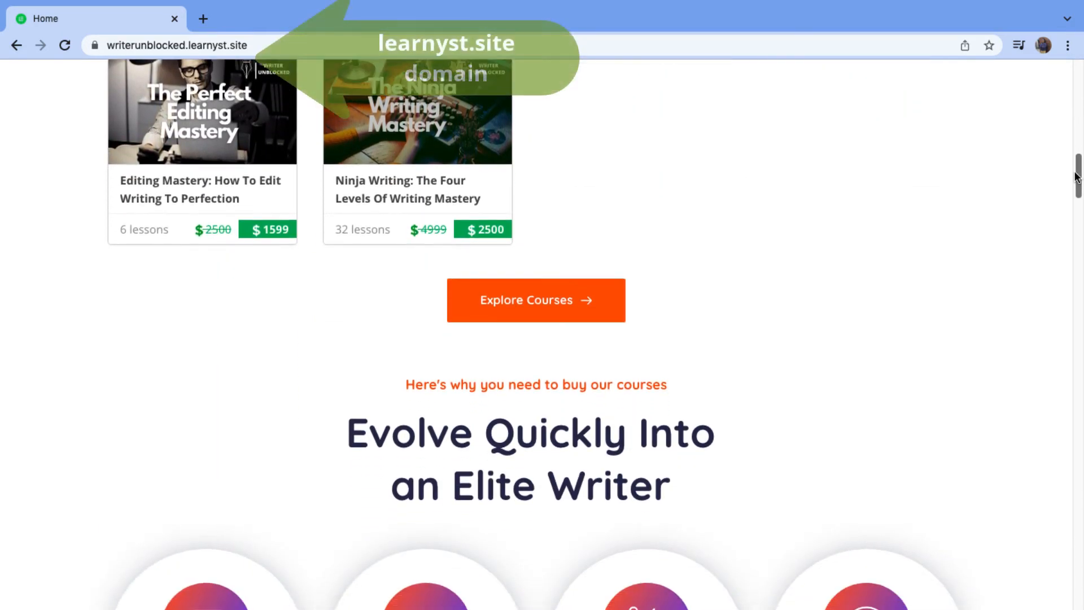
scroll("down", 3)
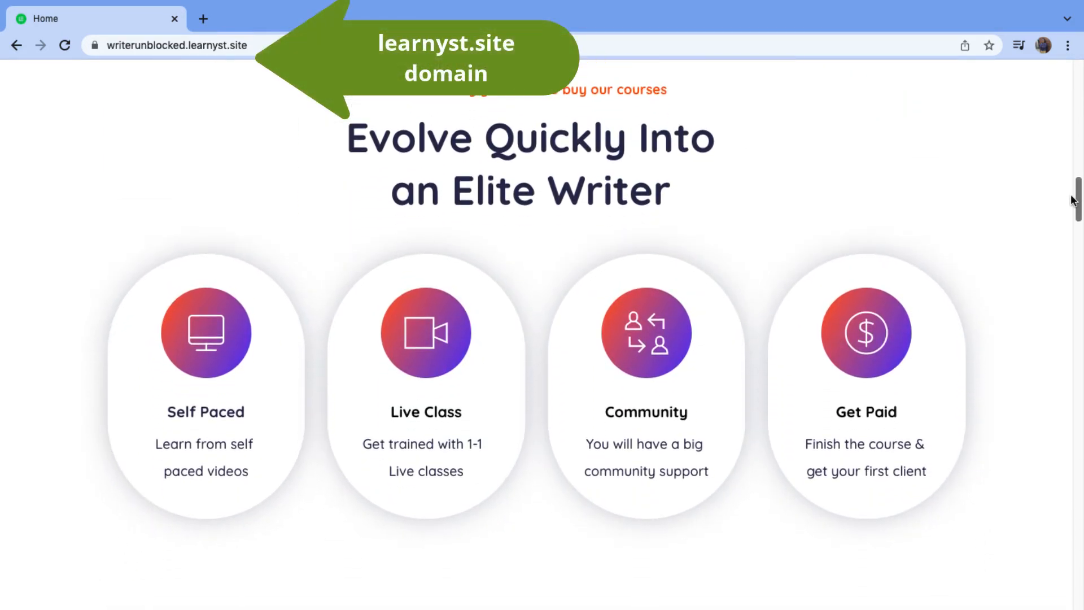
left_click(272, 20)
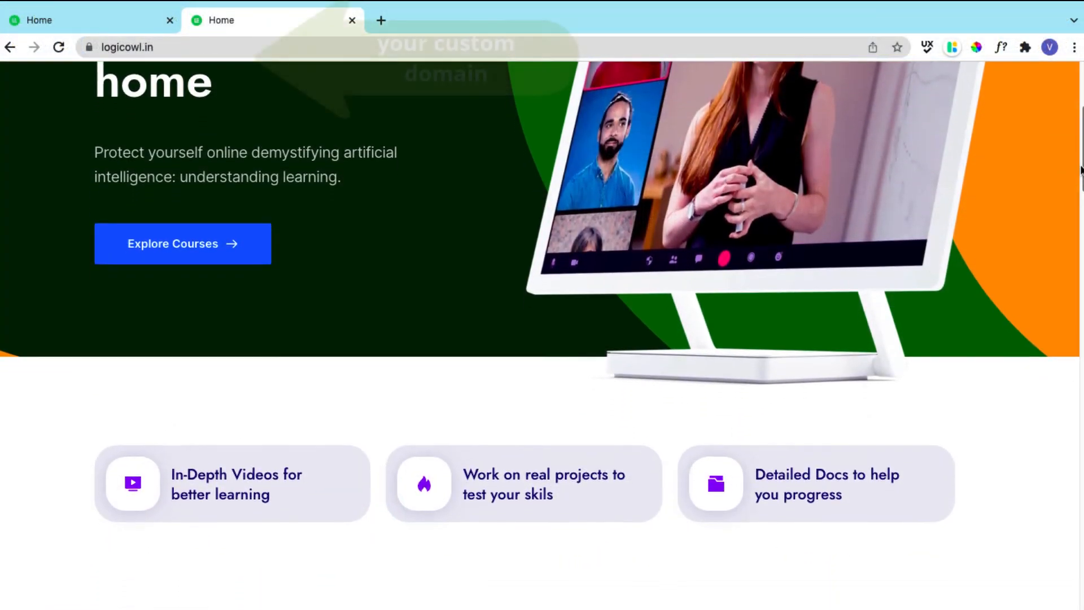
scroll("down", 3)
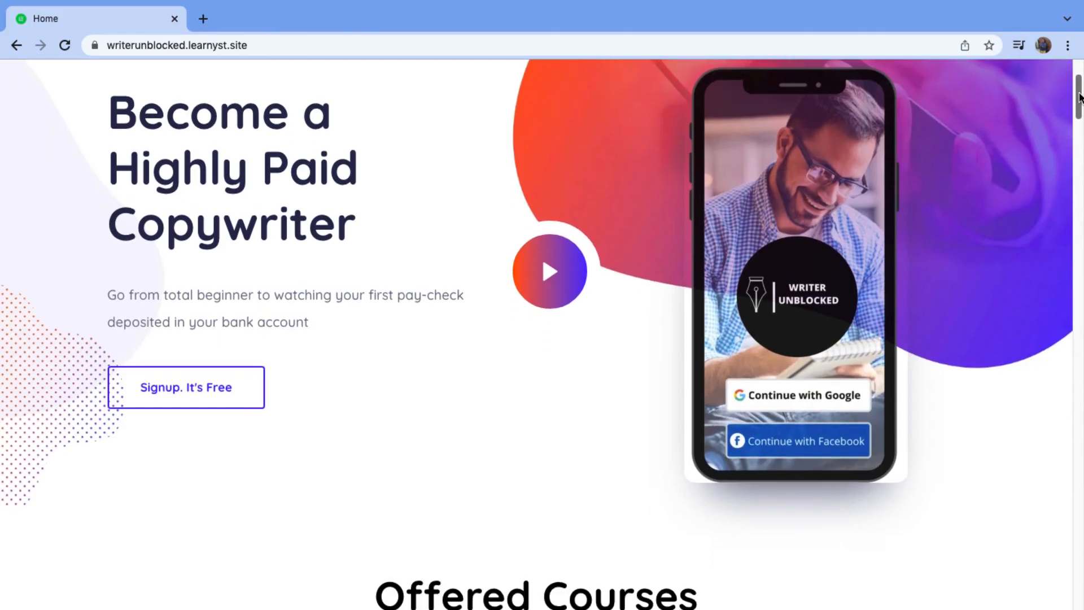
scroll("down", 3)
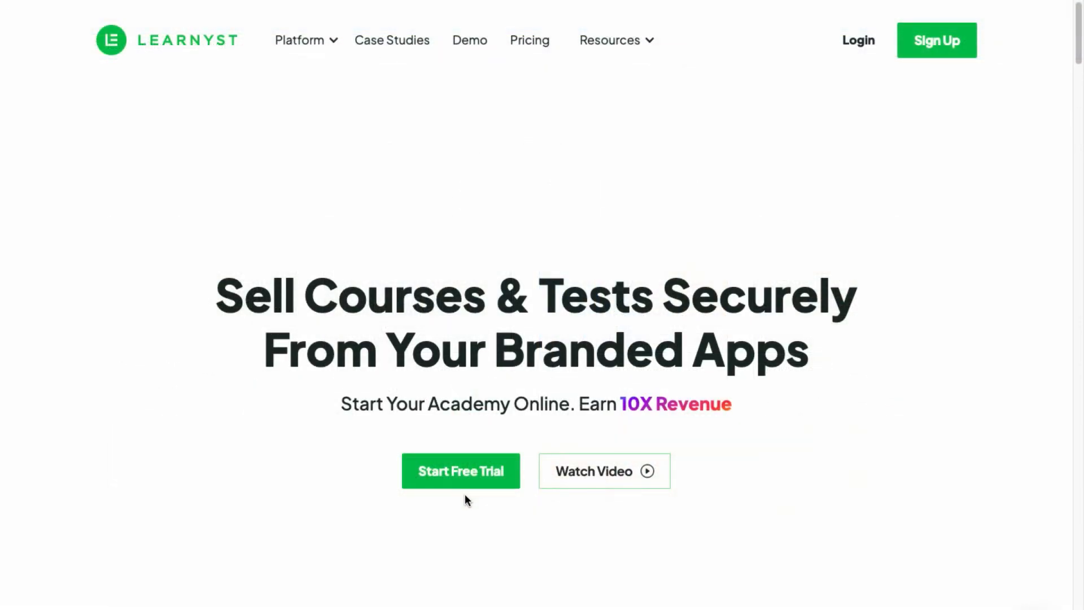
Start the Learnyst free trial sign-up for The Writer's Academy
left_click(461, 471)
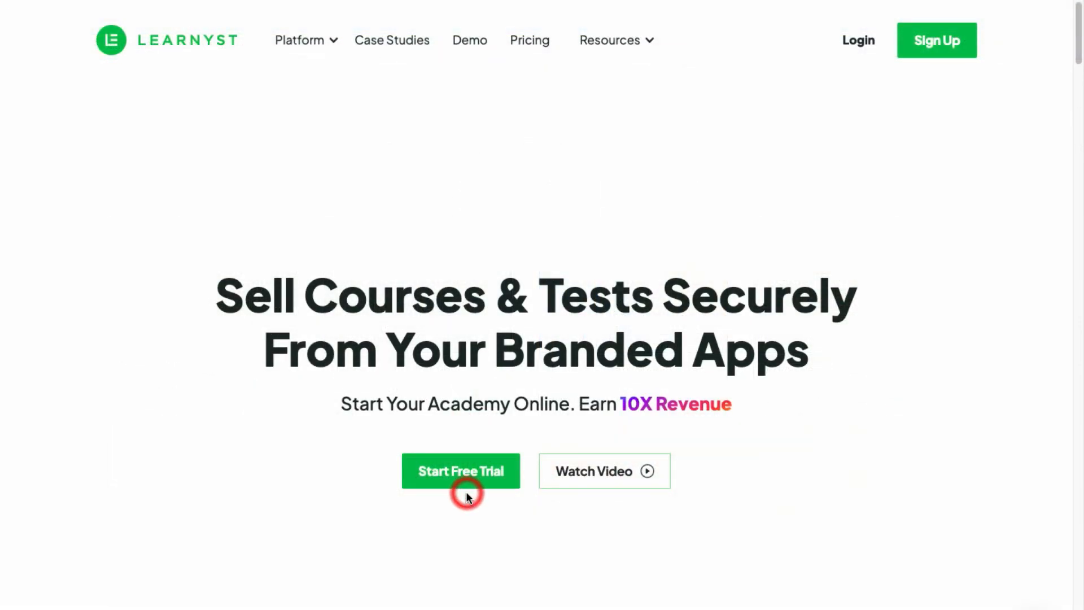
left_click(461, 471)
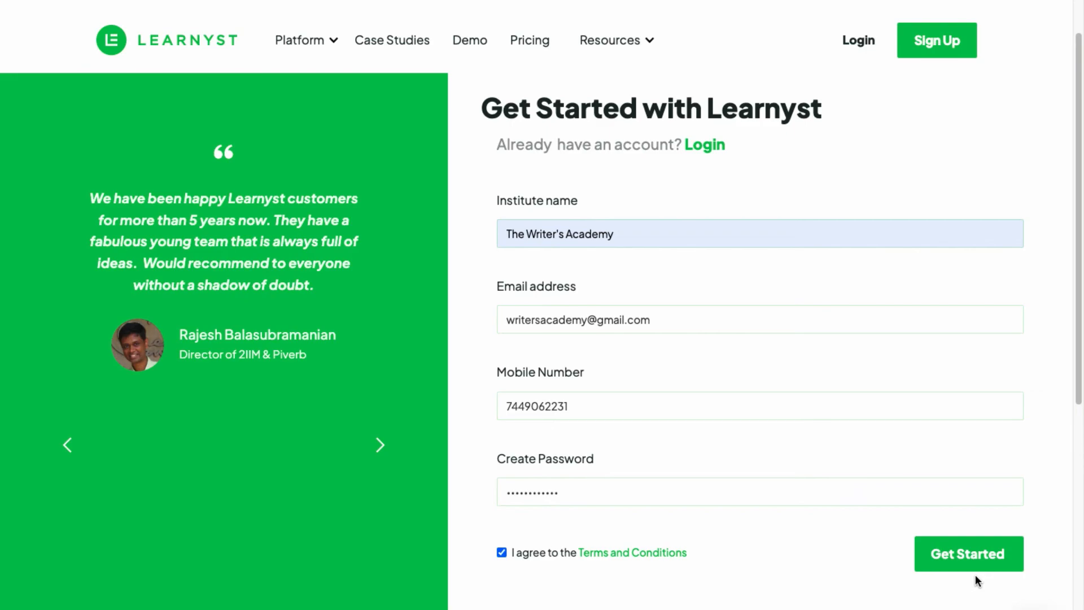